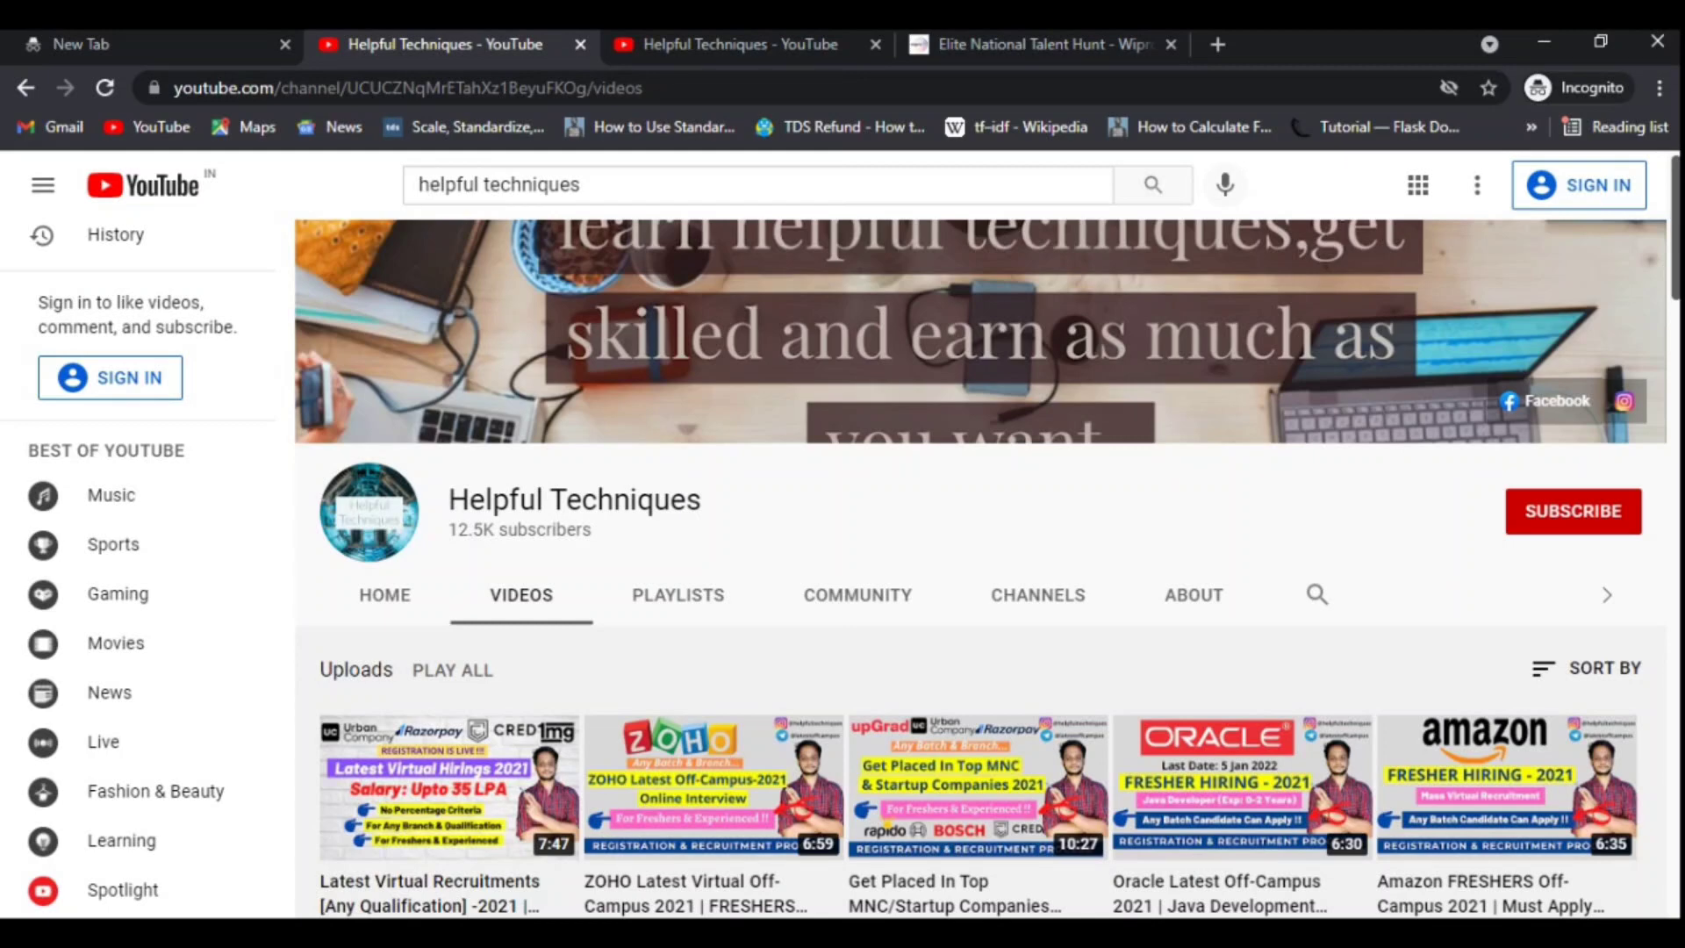
# Step: Switch to the Helpful Techniques Playlists tab and look through its recruitment and hiring playlists
pyautogui.scroll(-3)
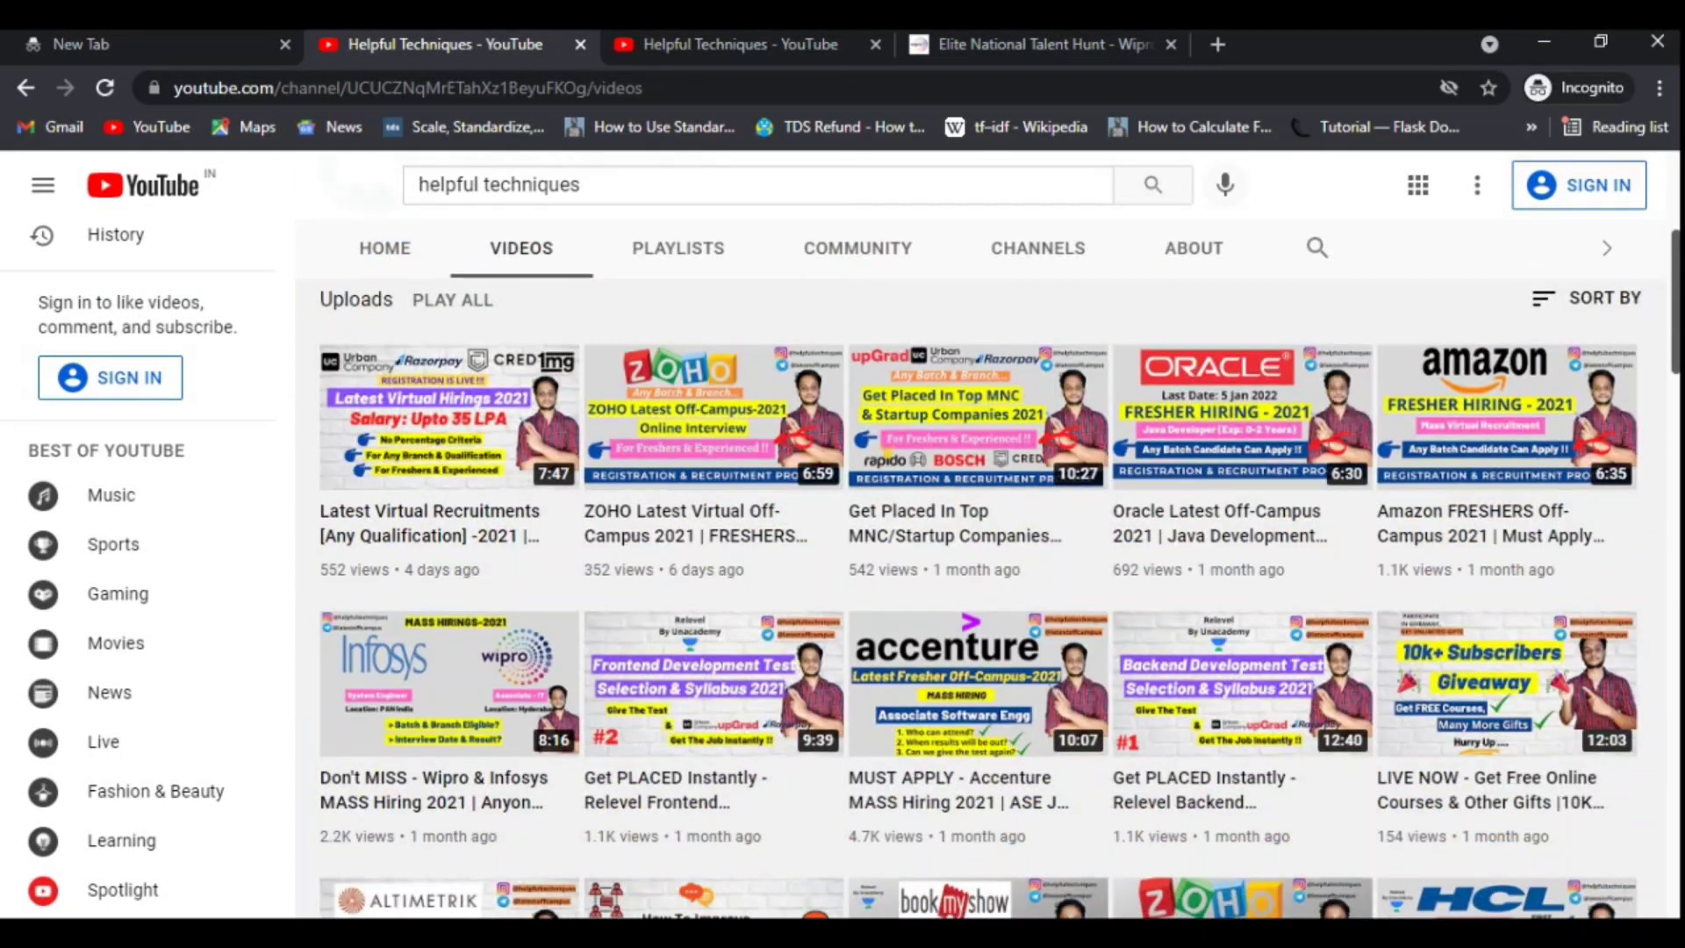
pyautogui.moveTo(976, 682)
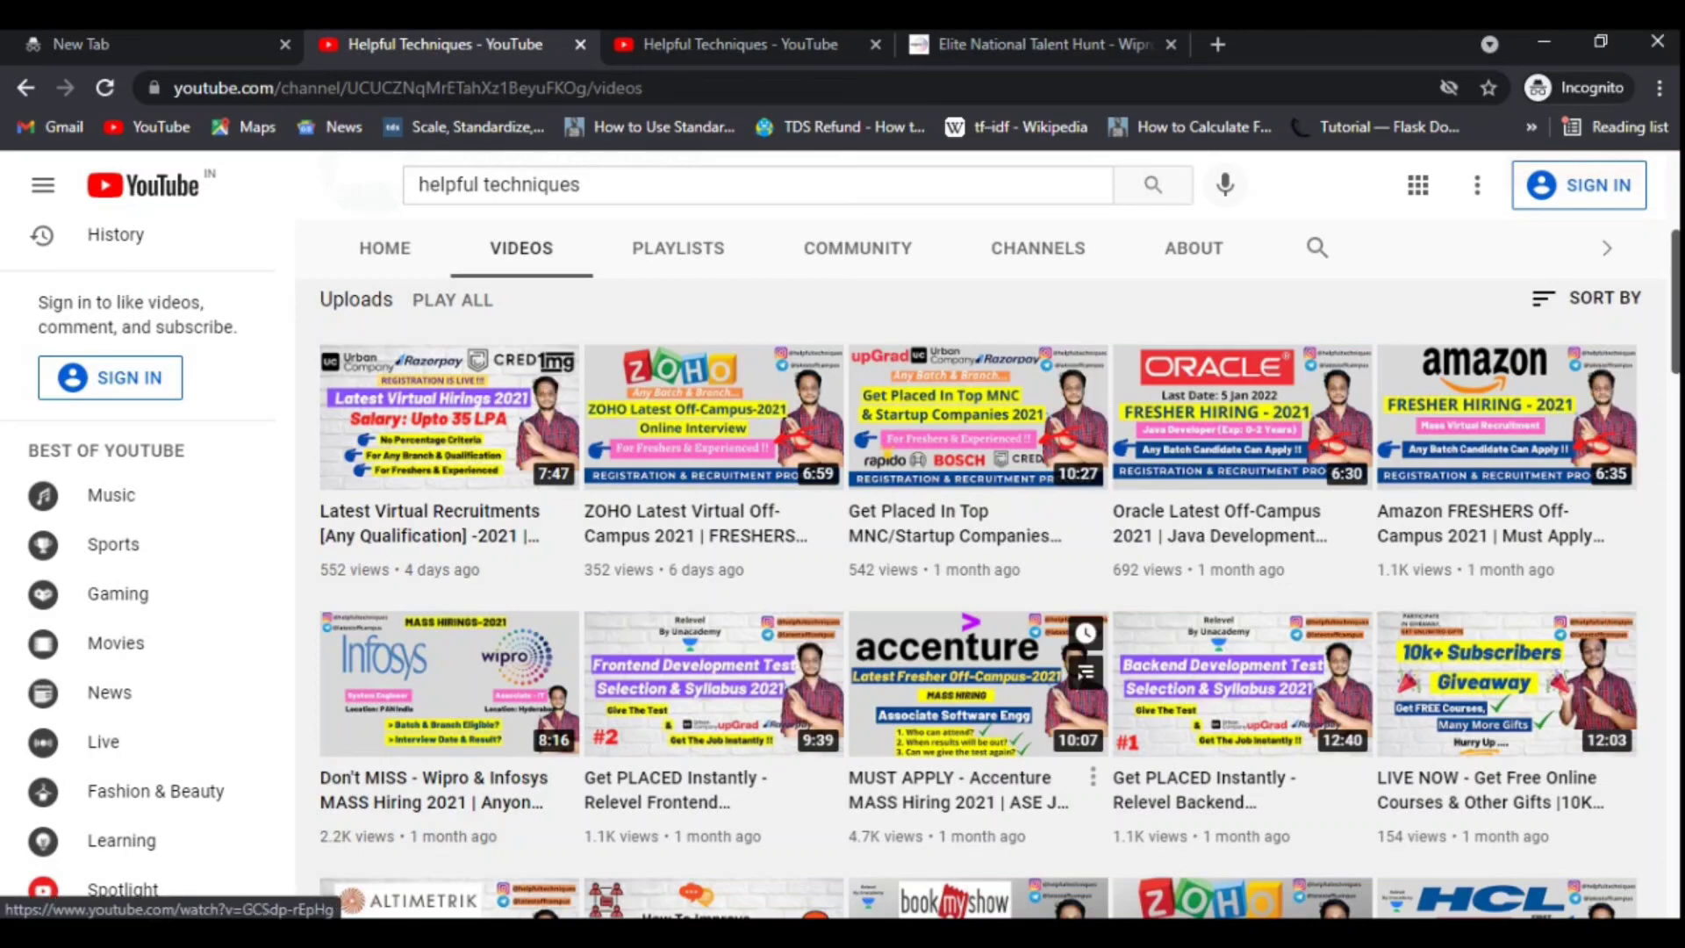
pyautogui.scroll(-3)
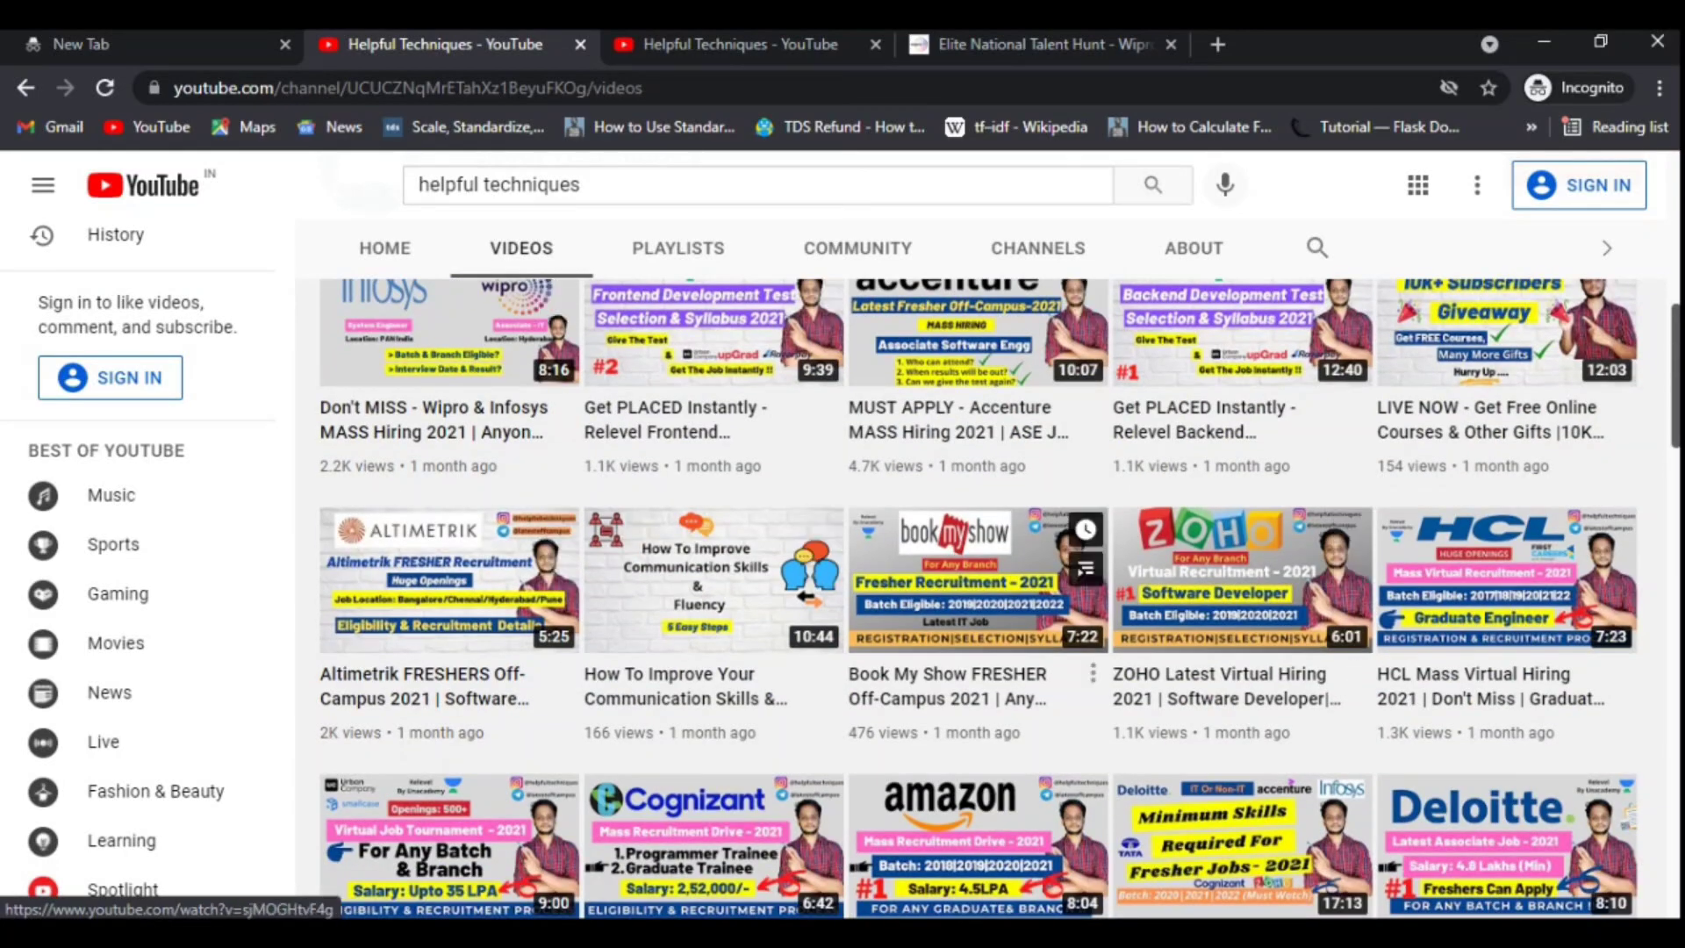
pyautogui.scroll(-3)
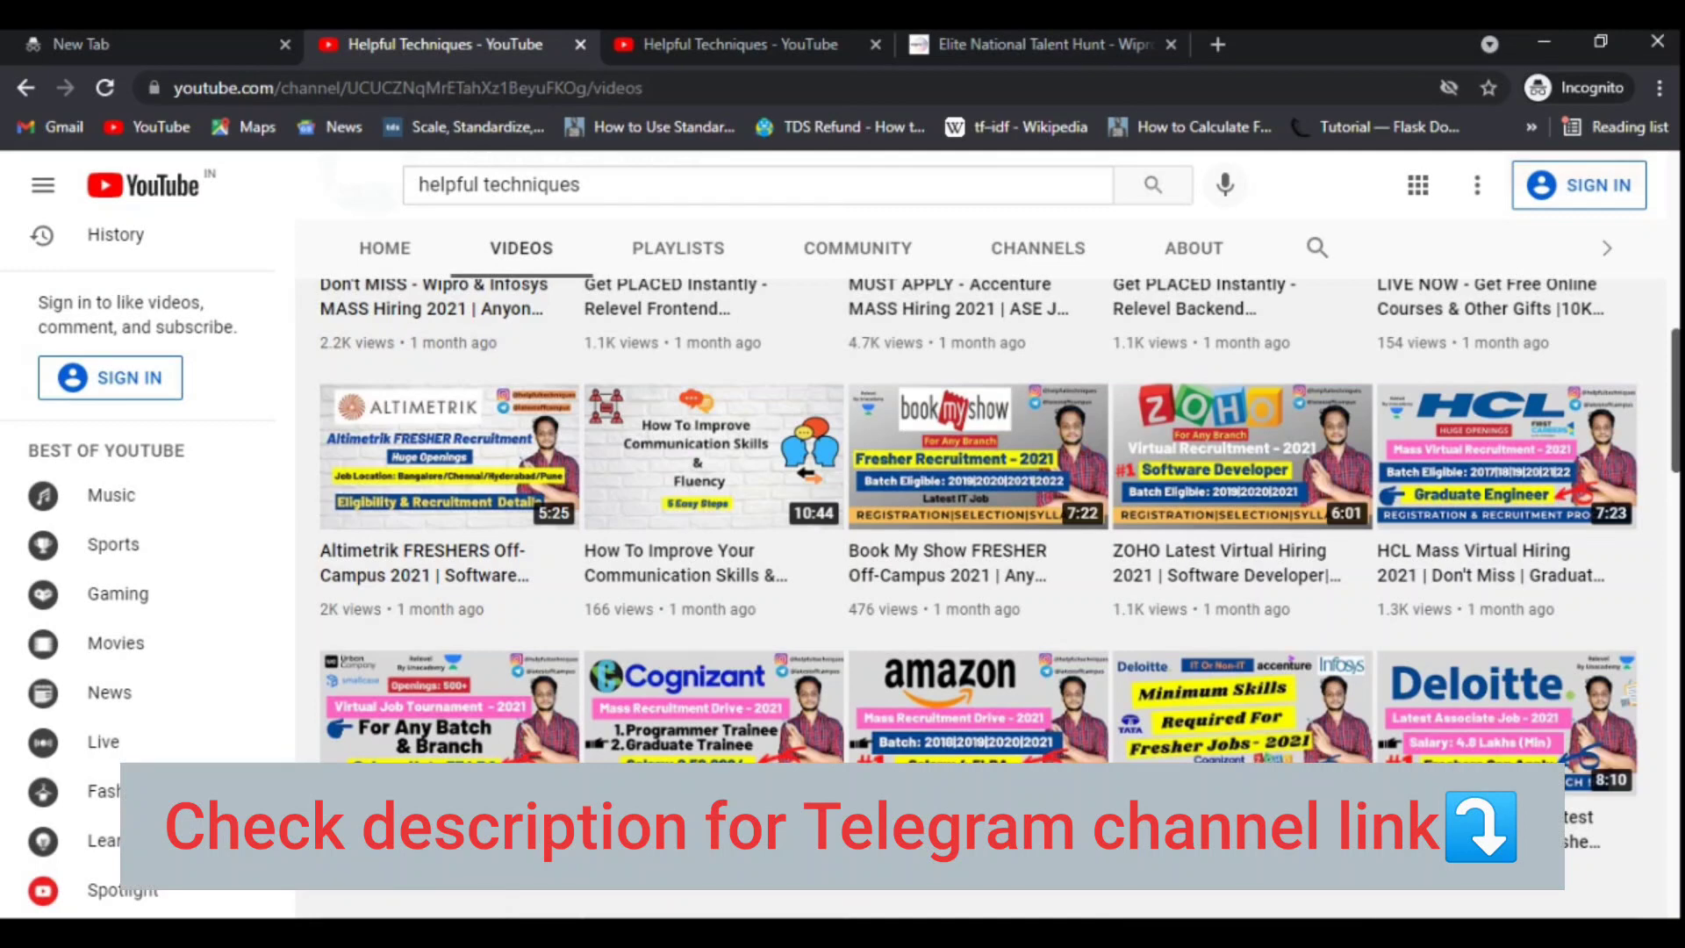
pyautogui.click(677, 248)
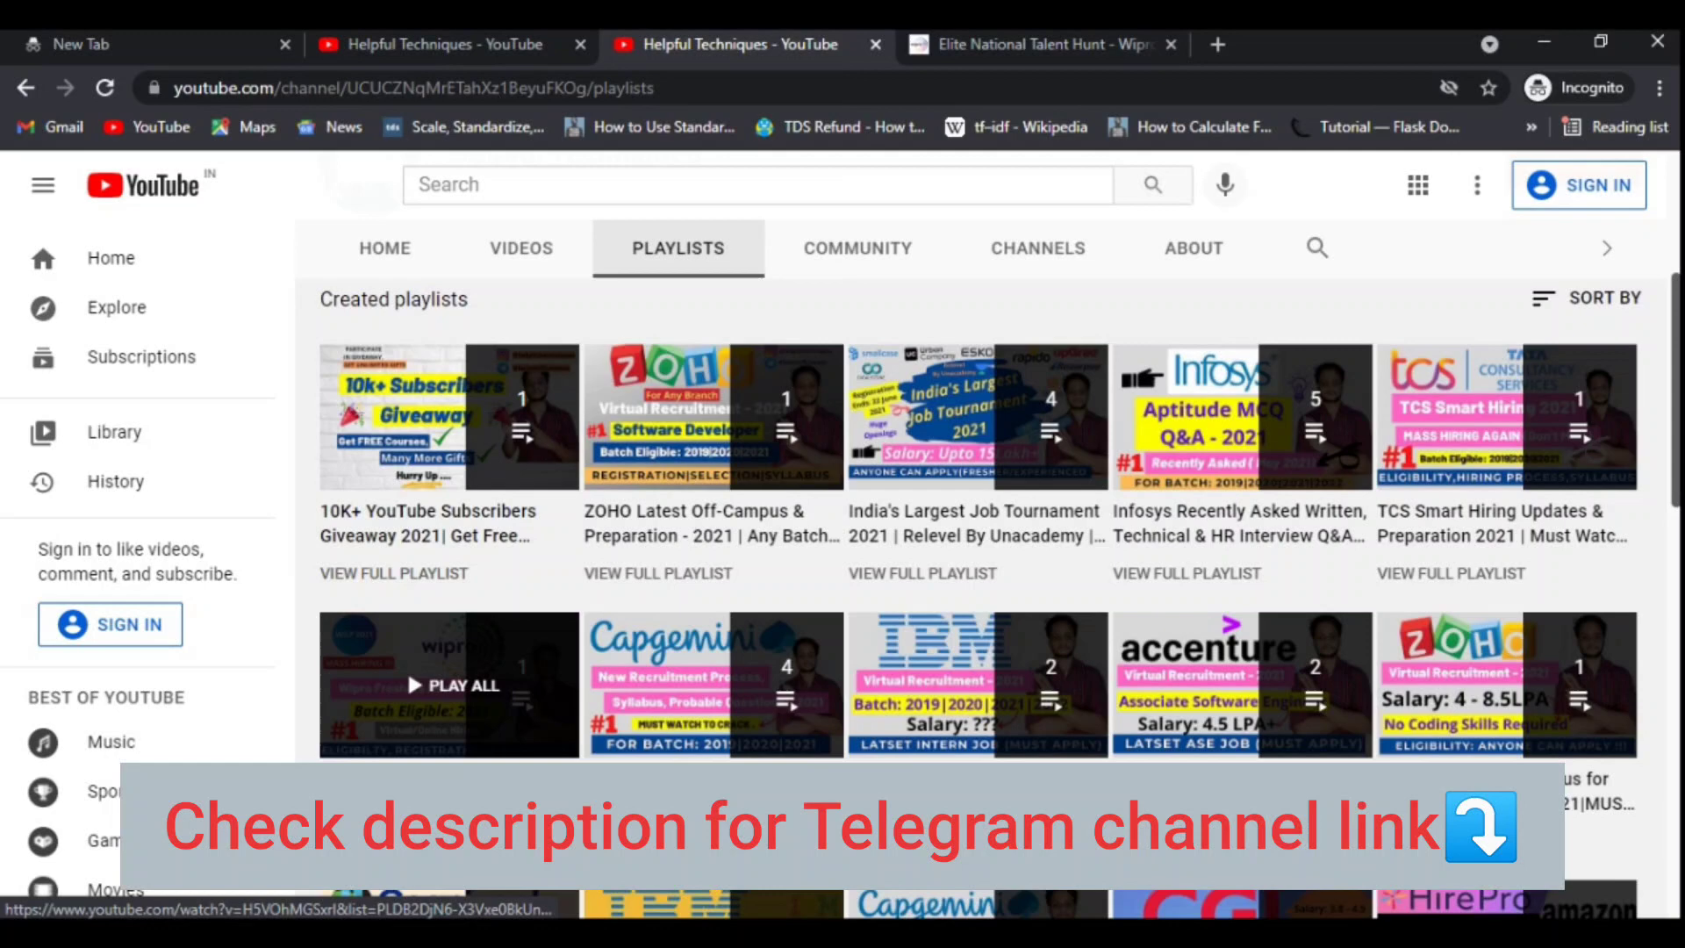
pyautogui.scroll(-3)
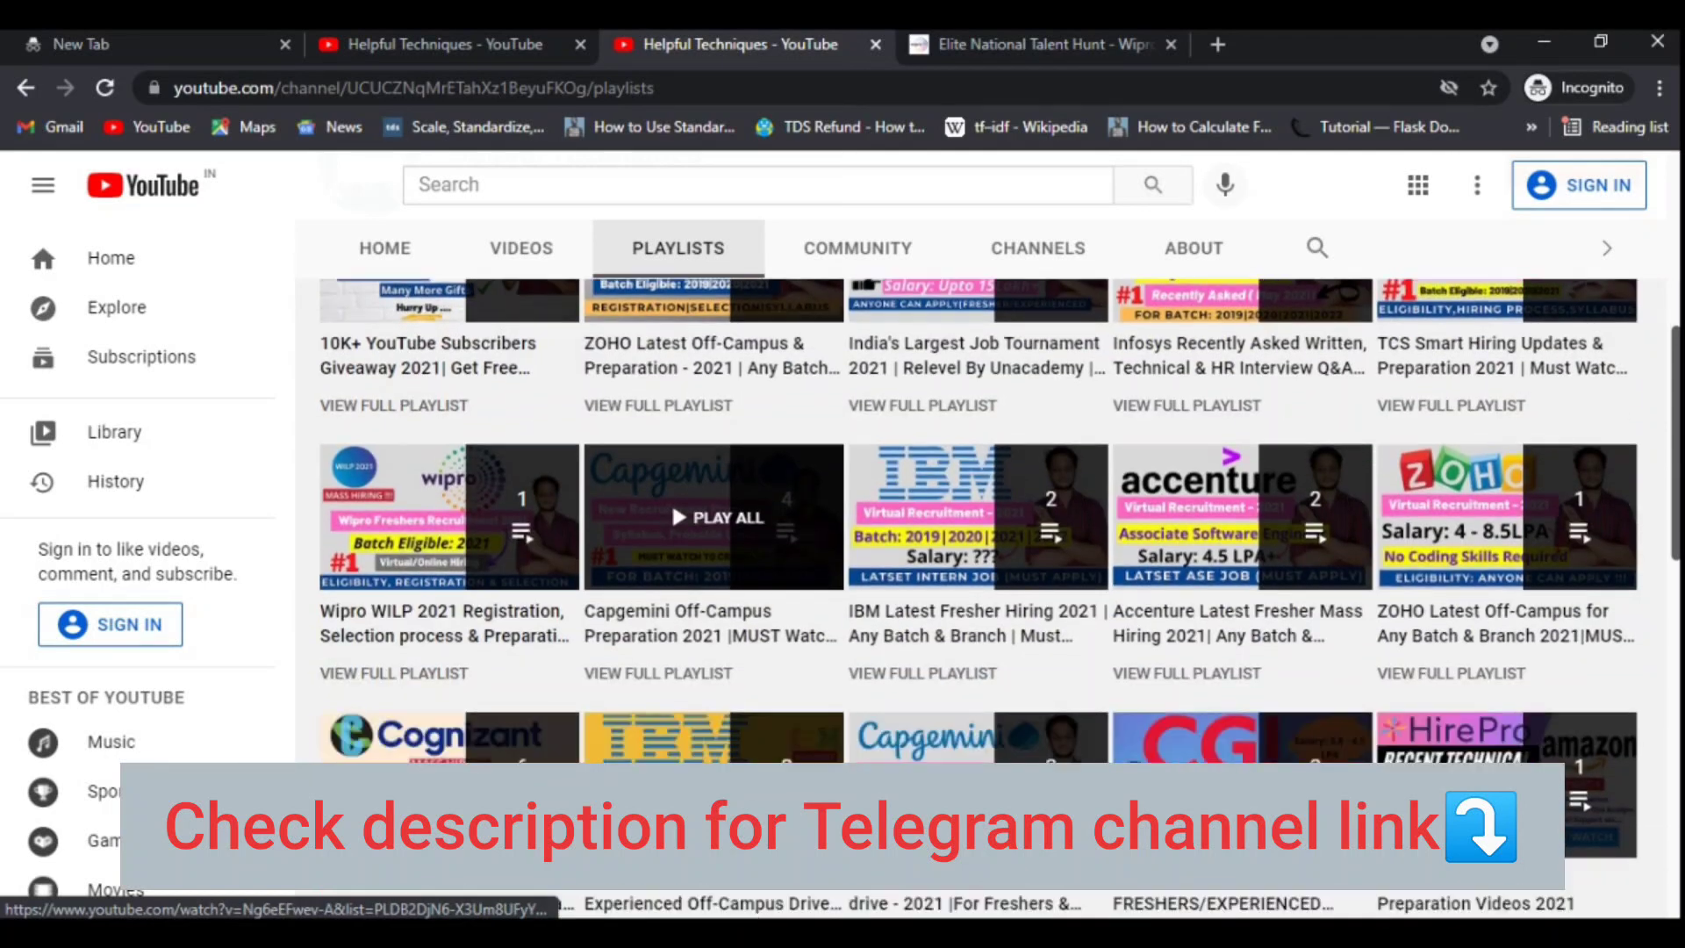
pyautogui.scroll(3)
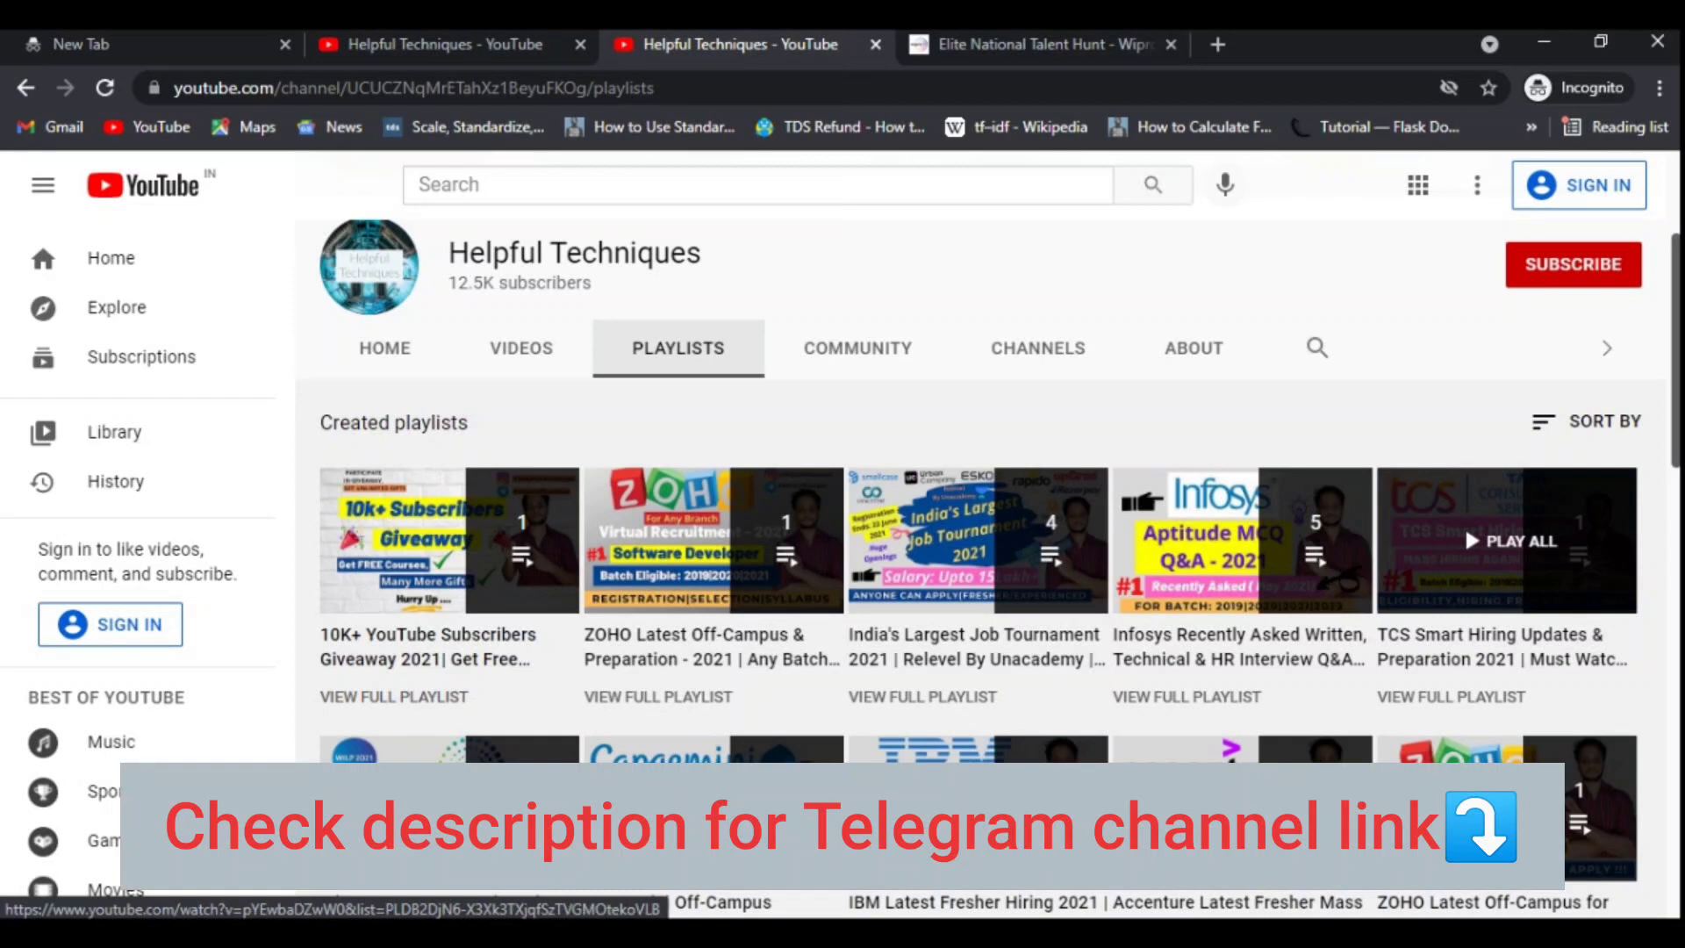
pyautogui.moveTo(448, 541)
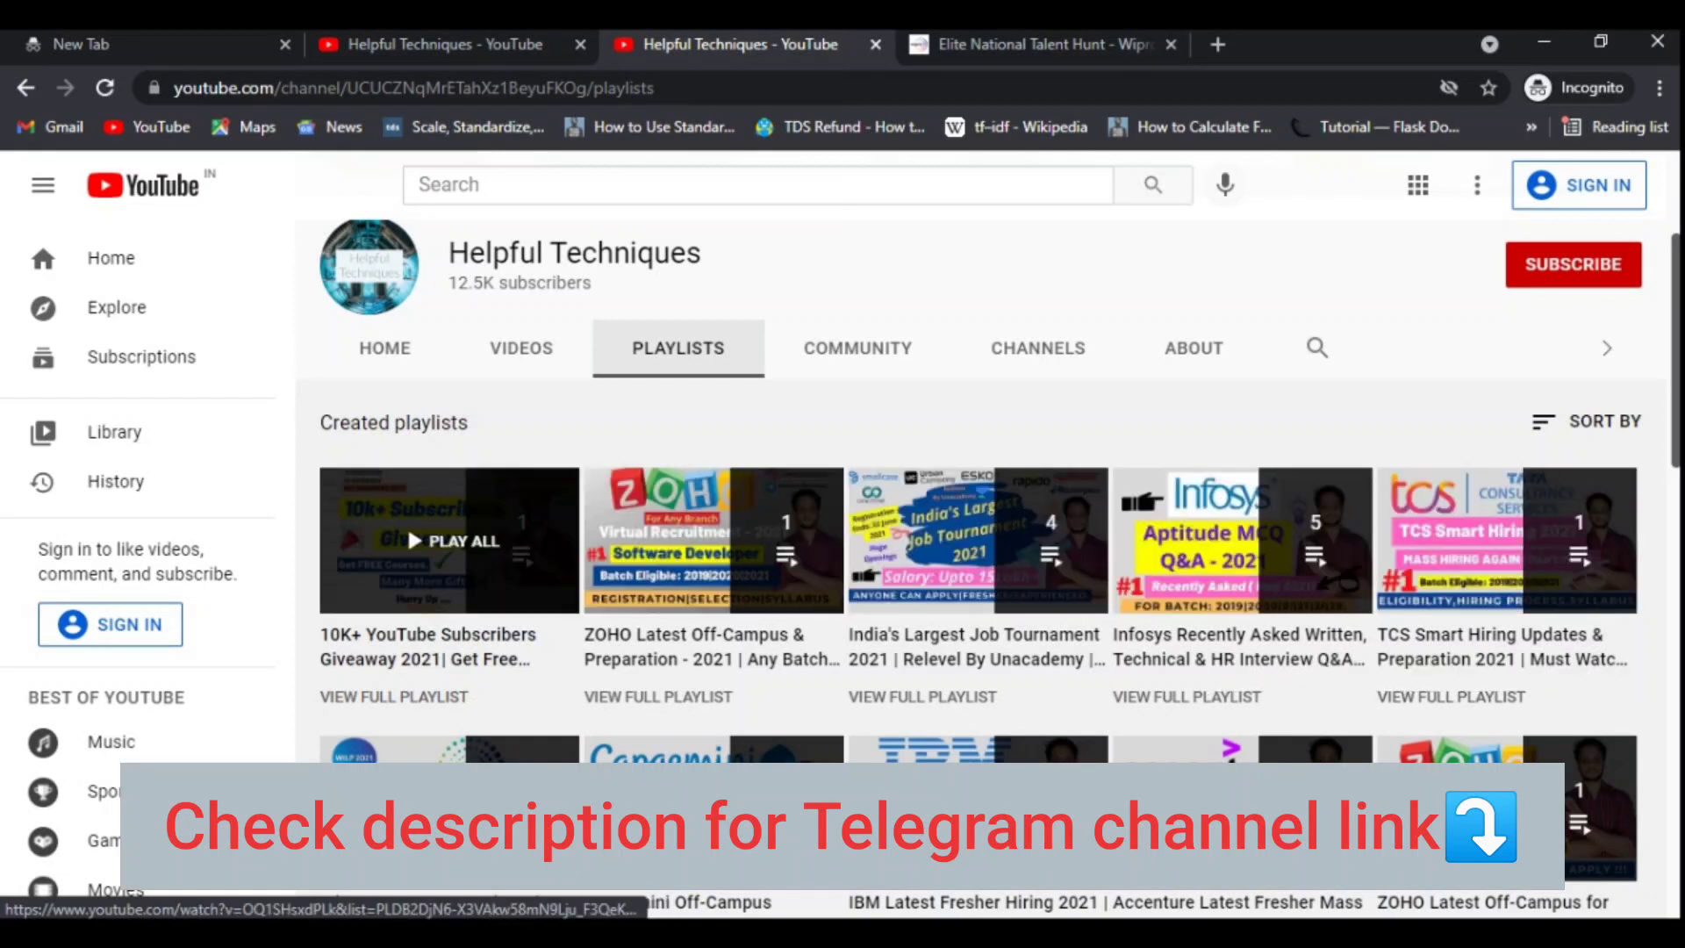
pyautogui.moveTo(713, 540)
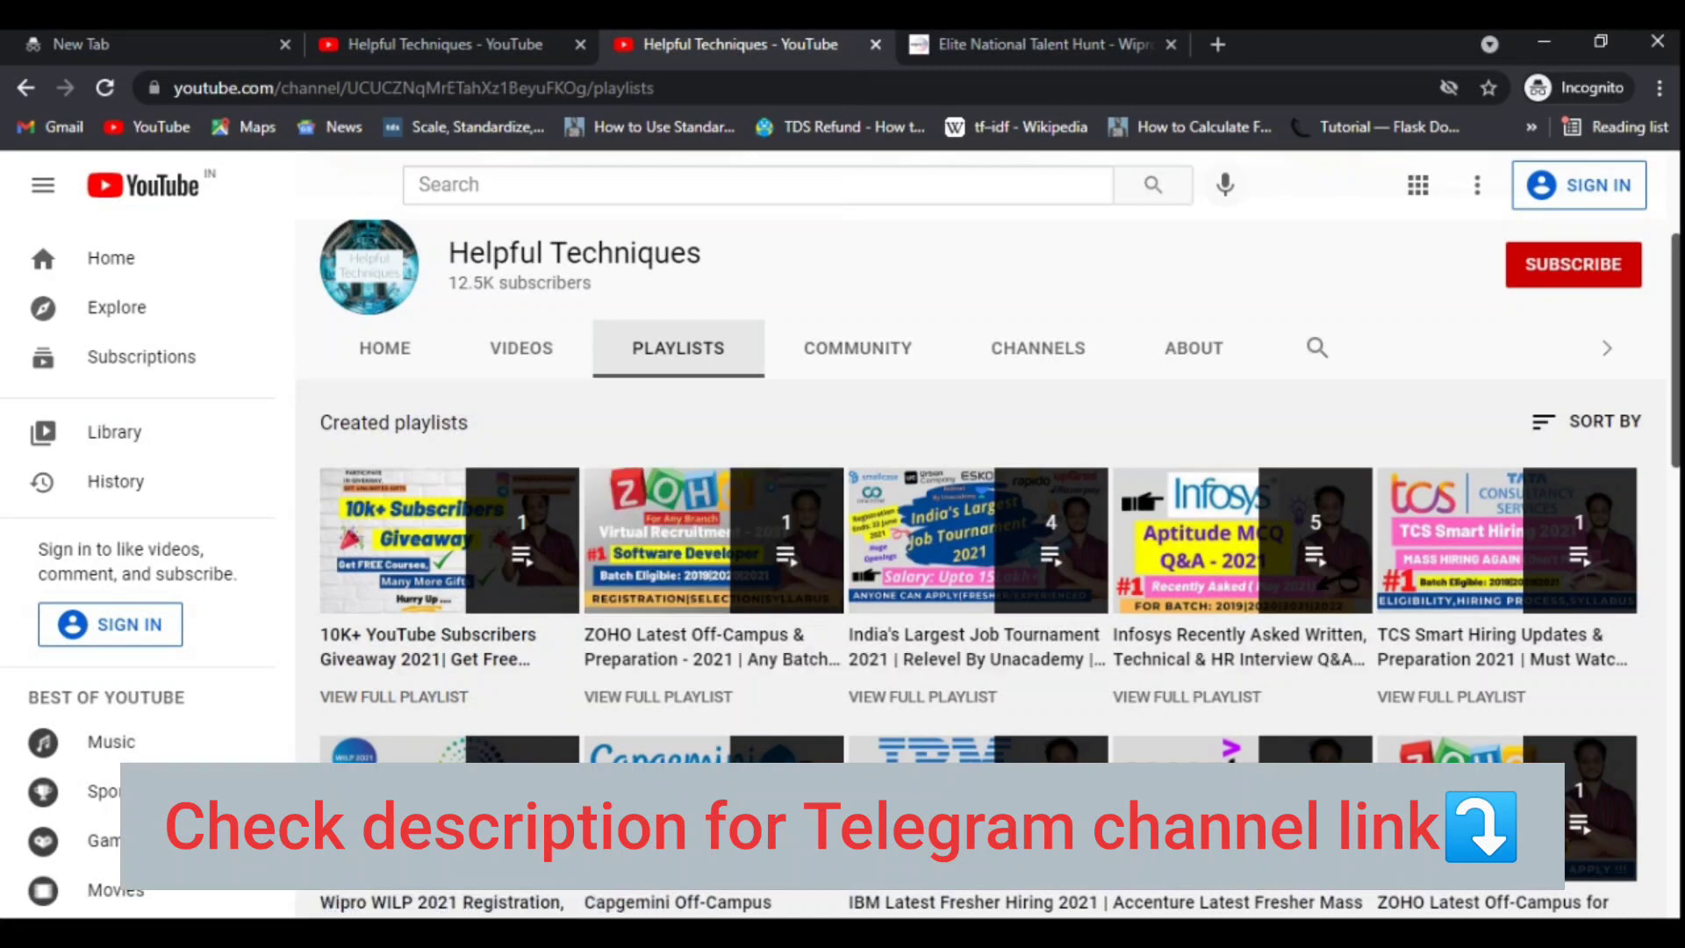
pyautogui.moveTo(1042, 44)
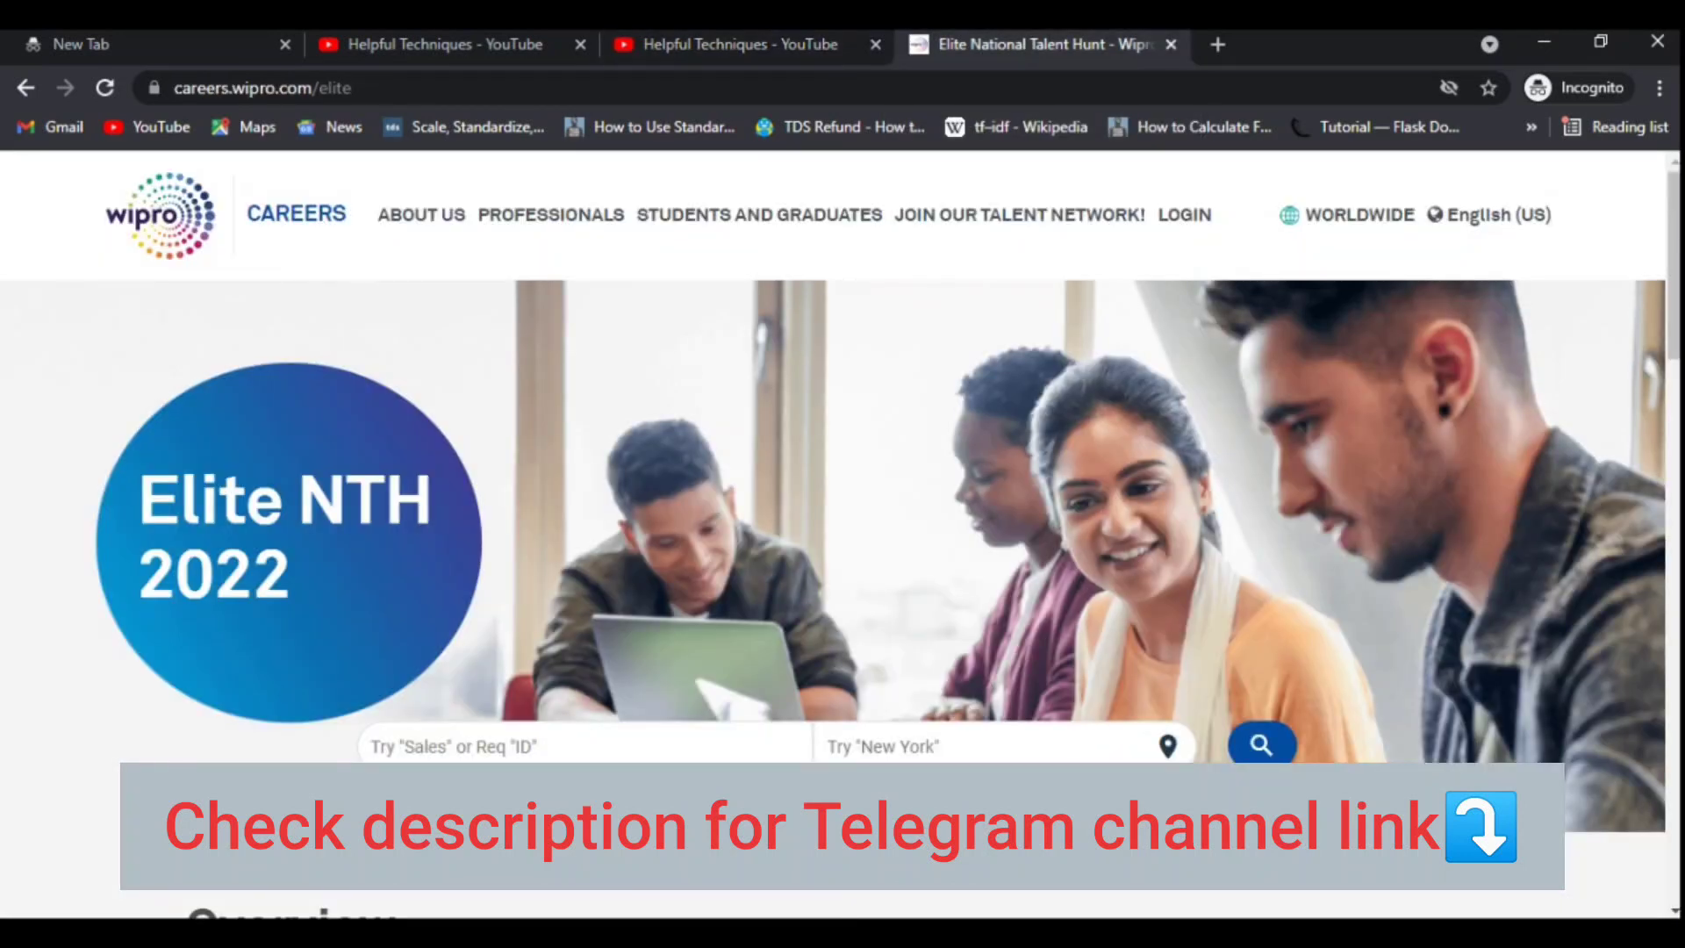
# Step: Bring up the Elite NTH 2022 Overview with its registration and assessment dates
pyautogui.scroll(-3)
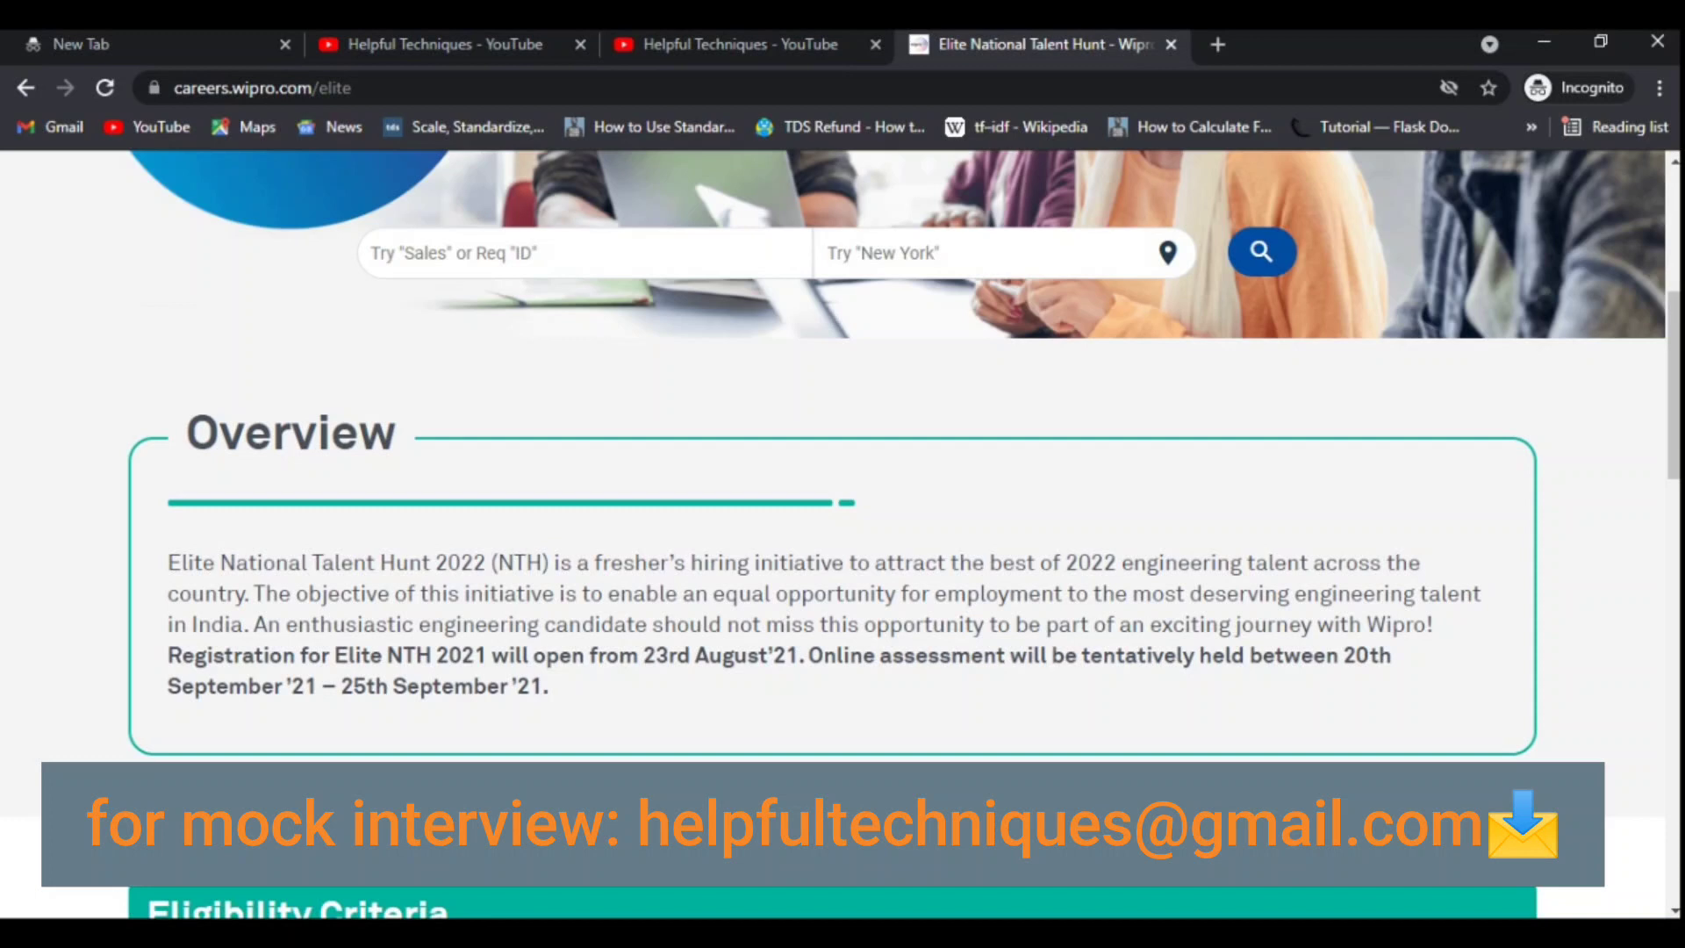
pyautogui.doubleClick(1095, 563)
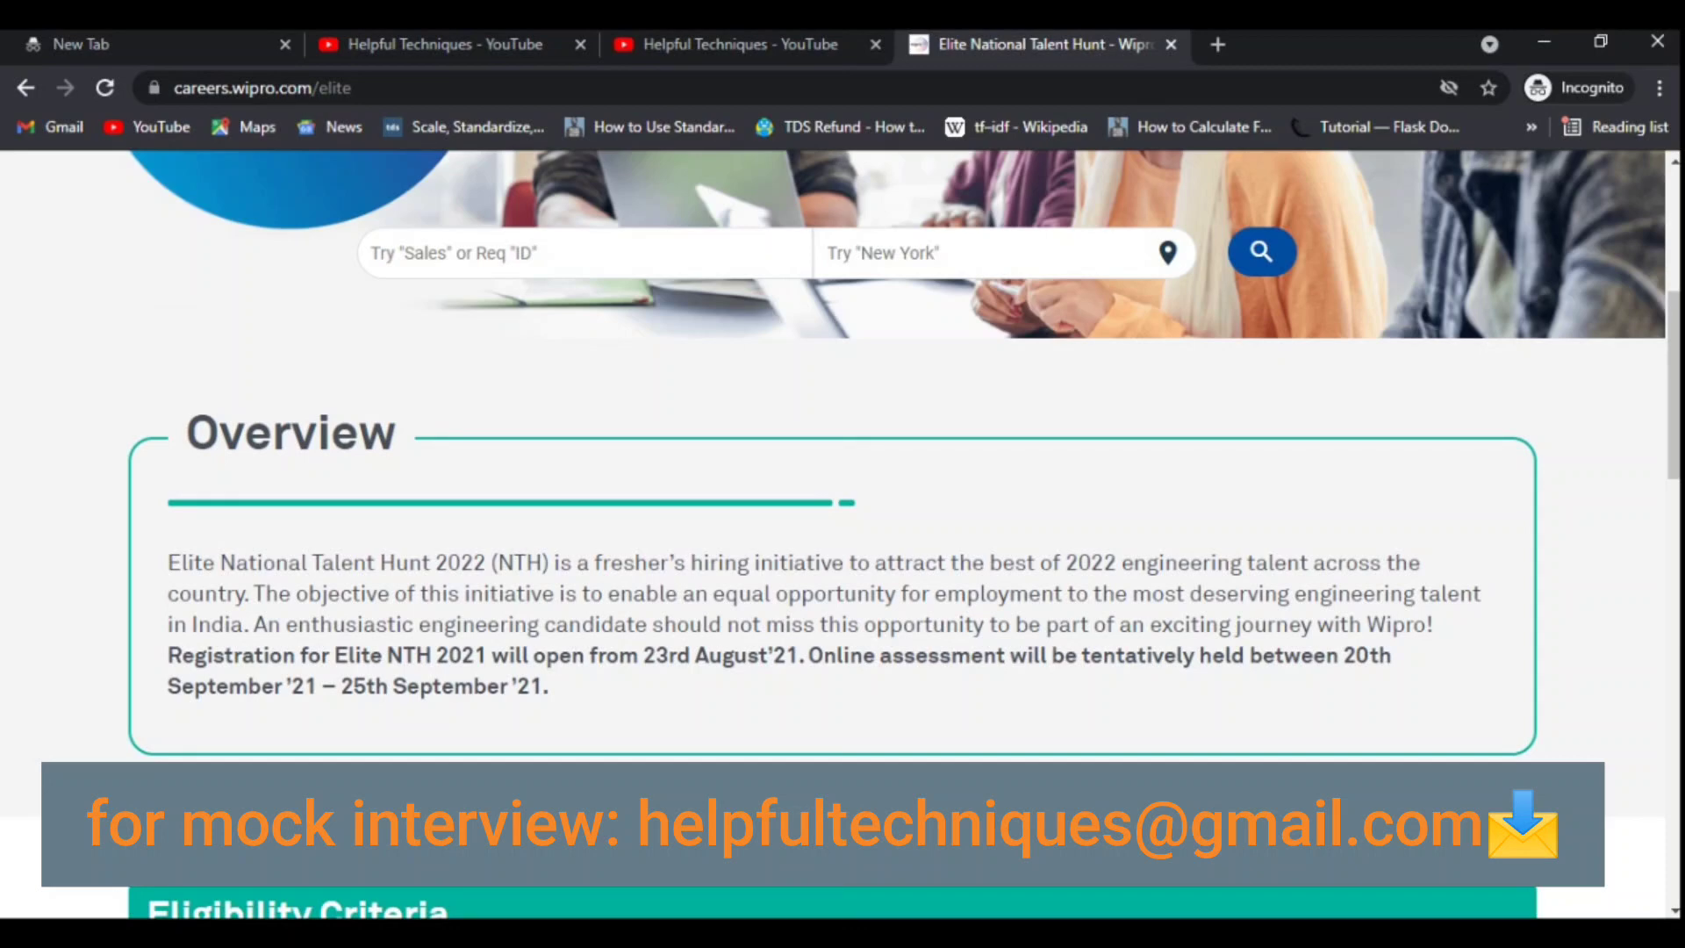
pyautogui.scroll(3)
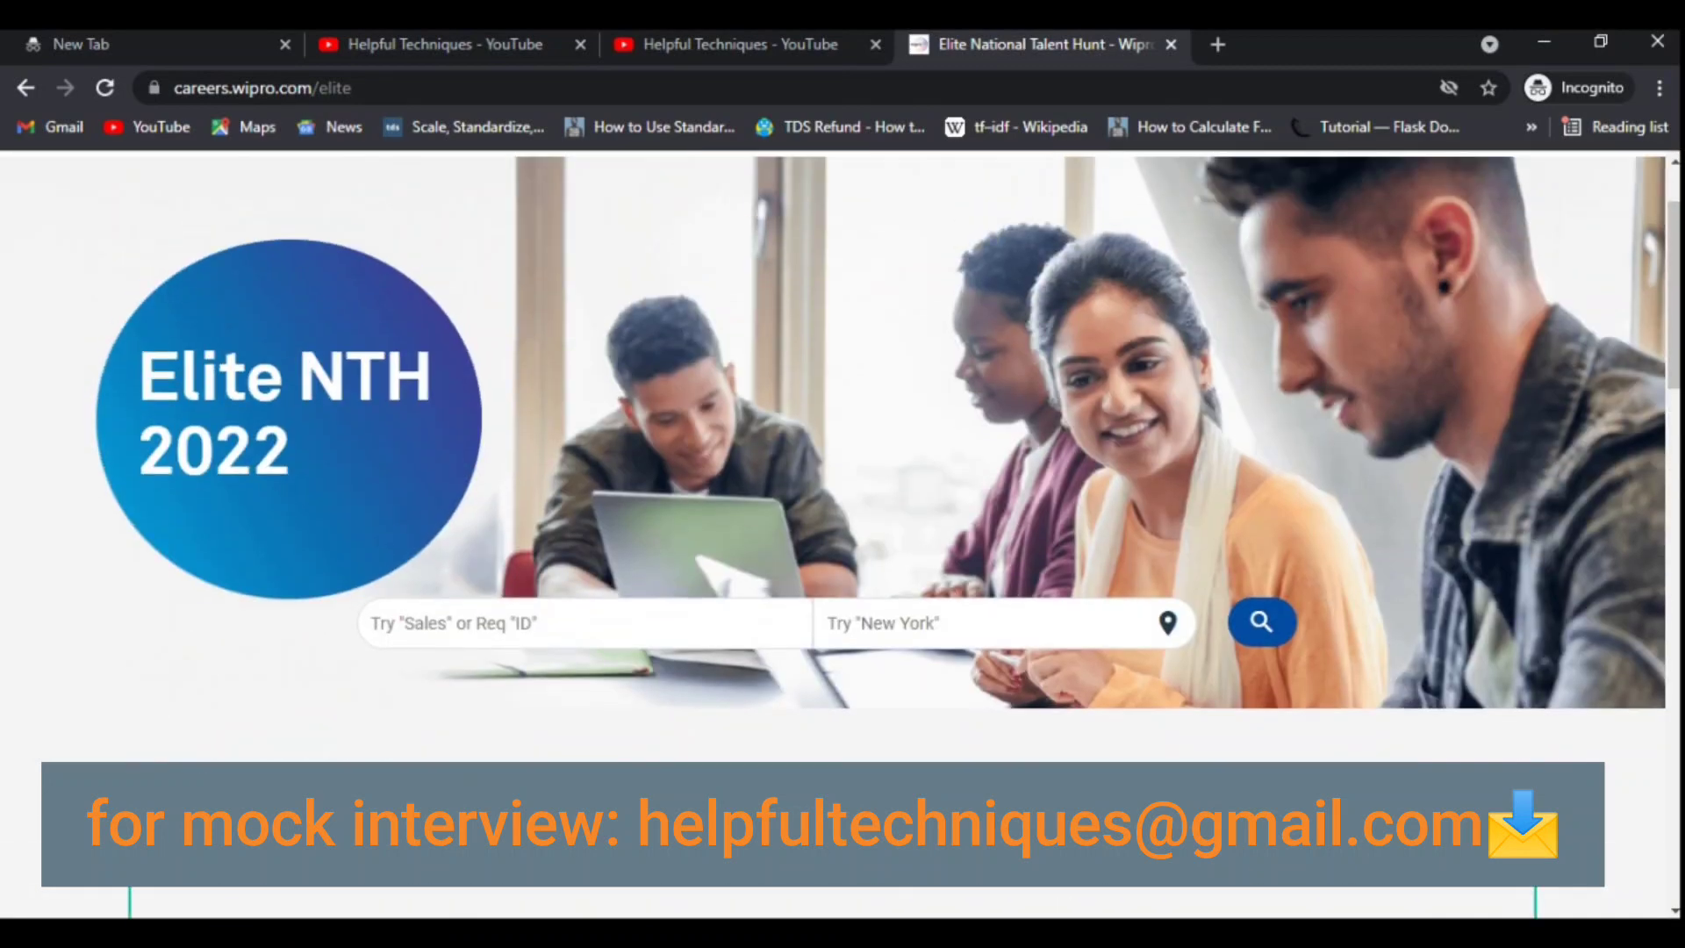
pyautogui.scroll(-3)
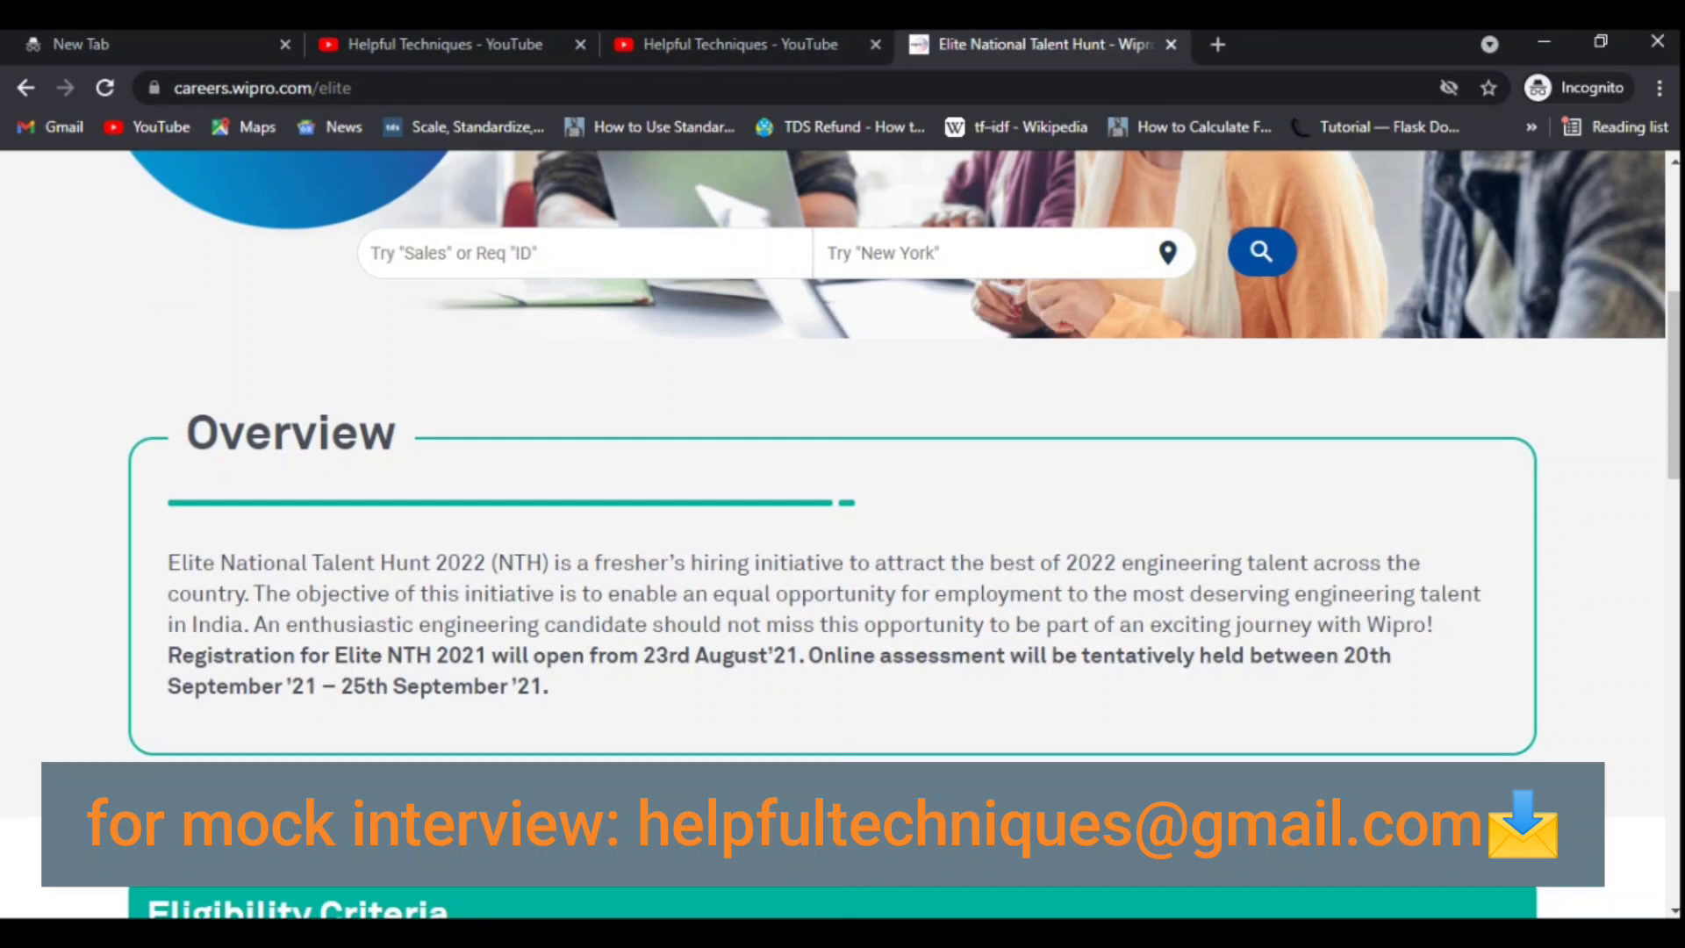
pyautogui.scroll(-3)
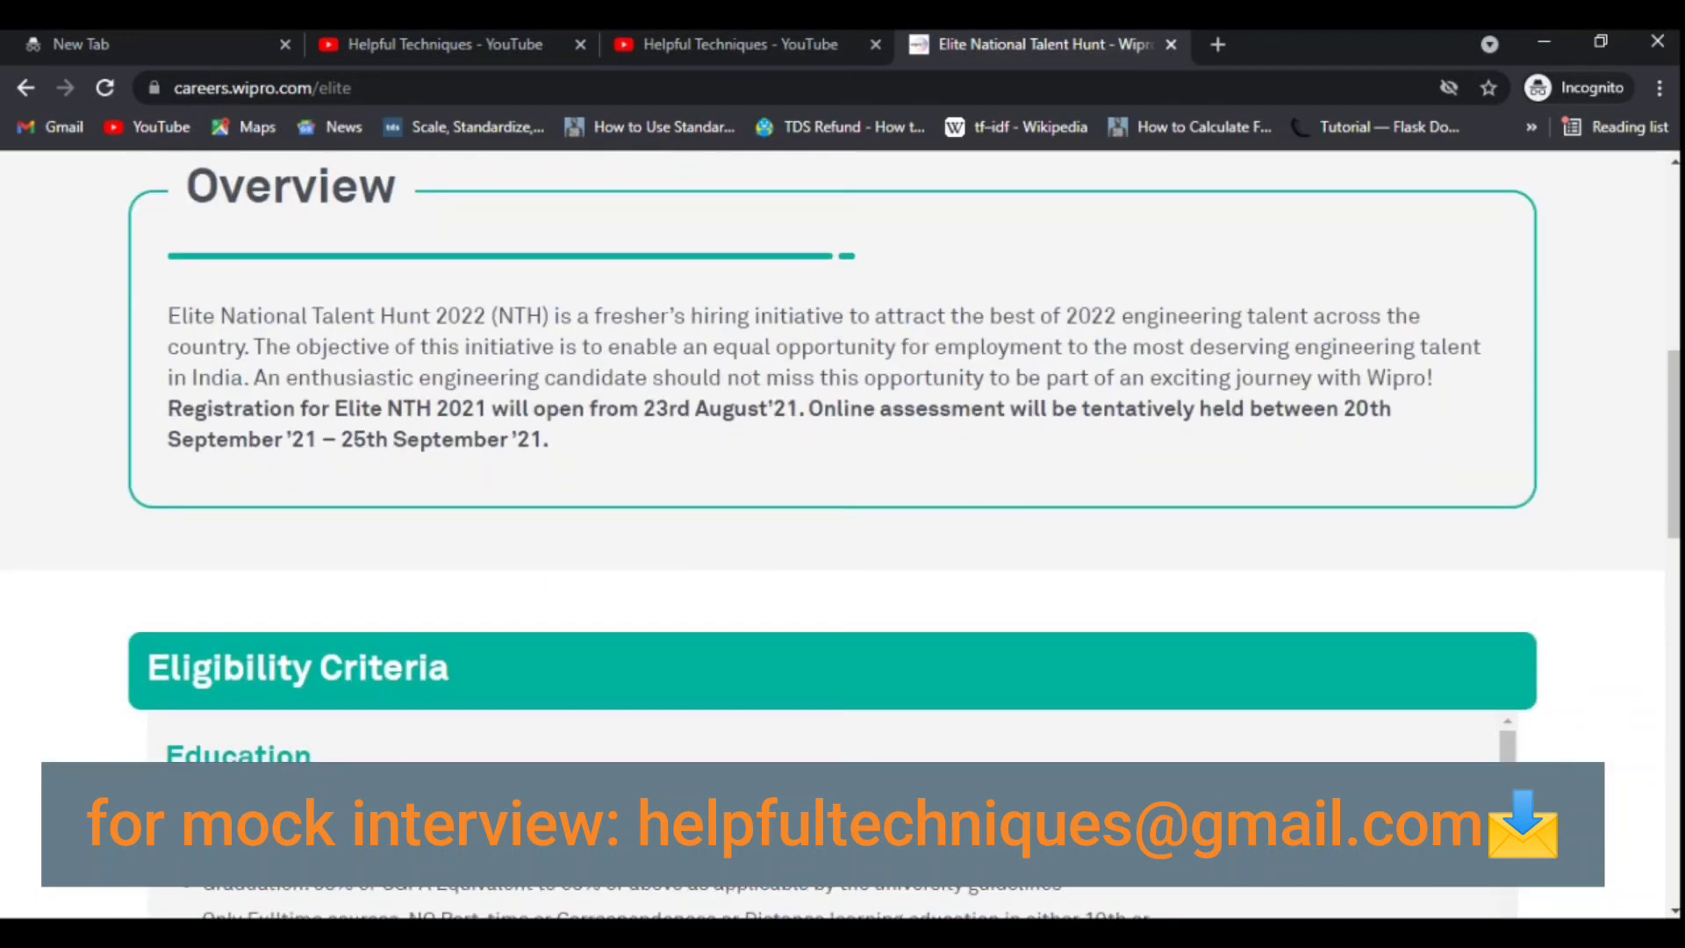
pyautogui.scroll(-3)
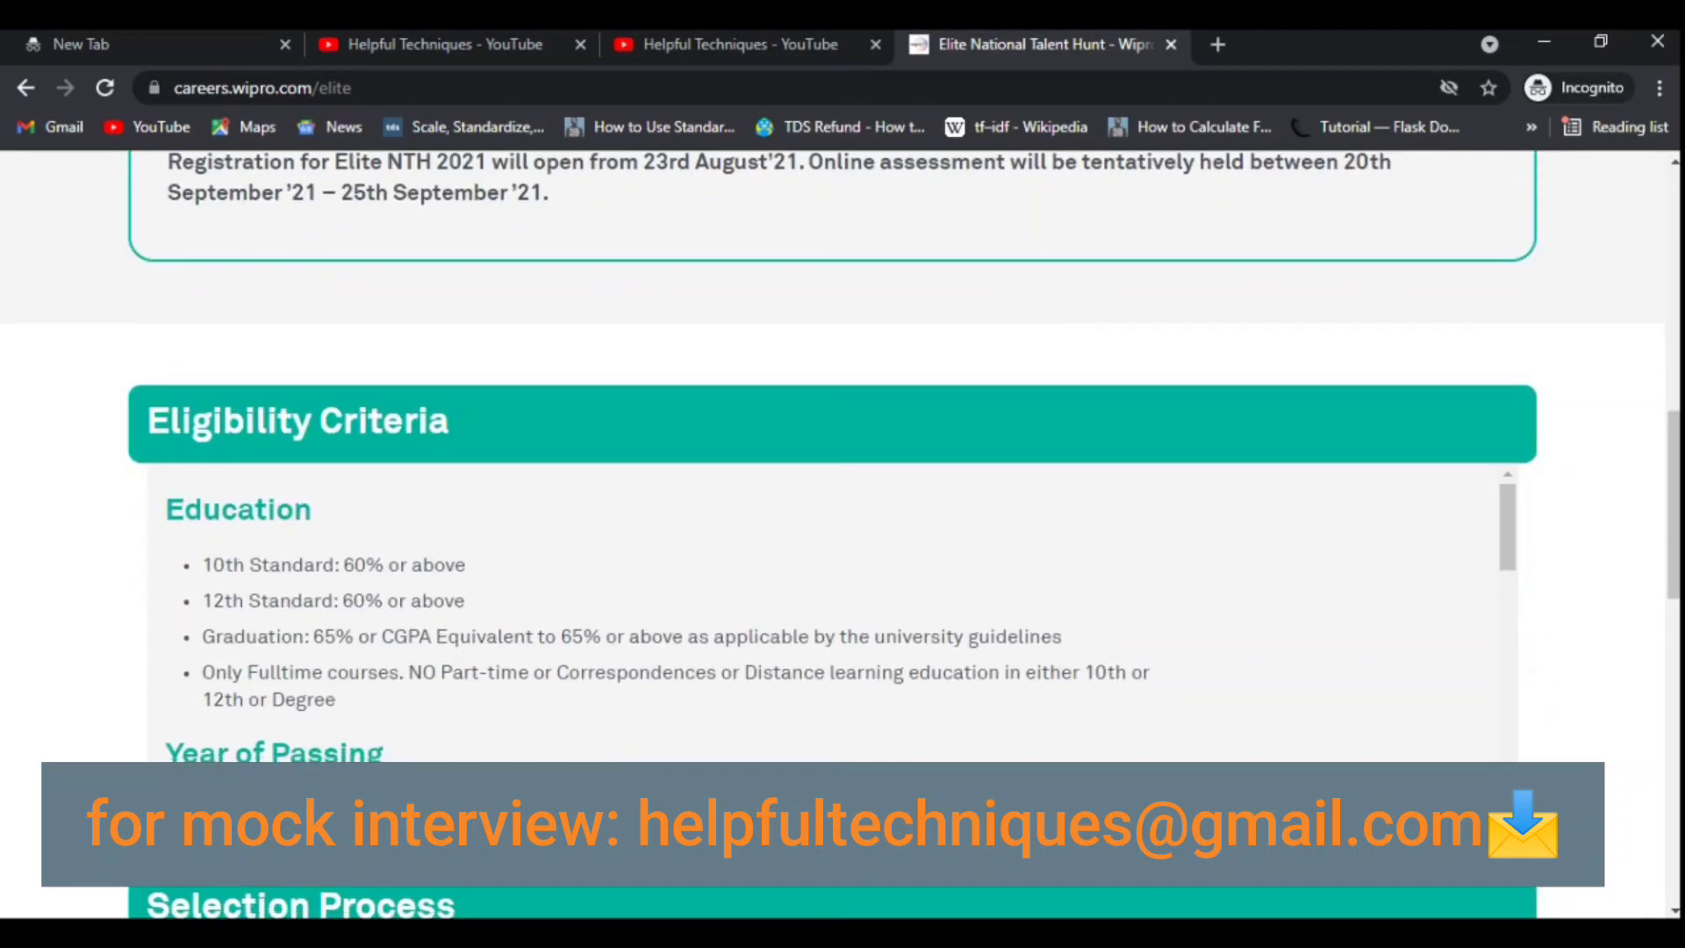
pyautogui.scroll(3)
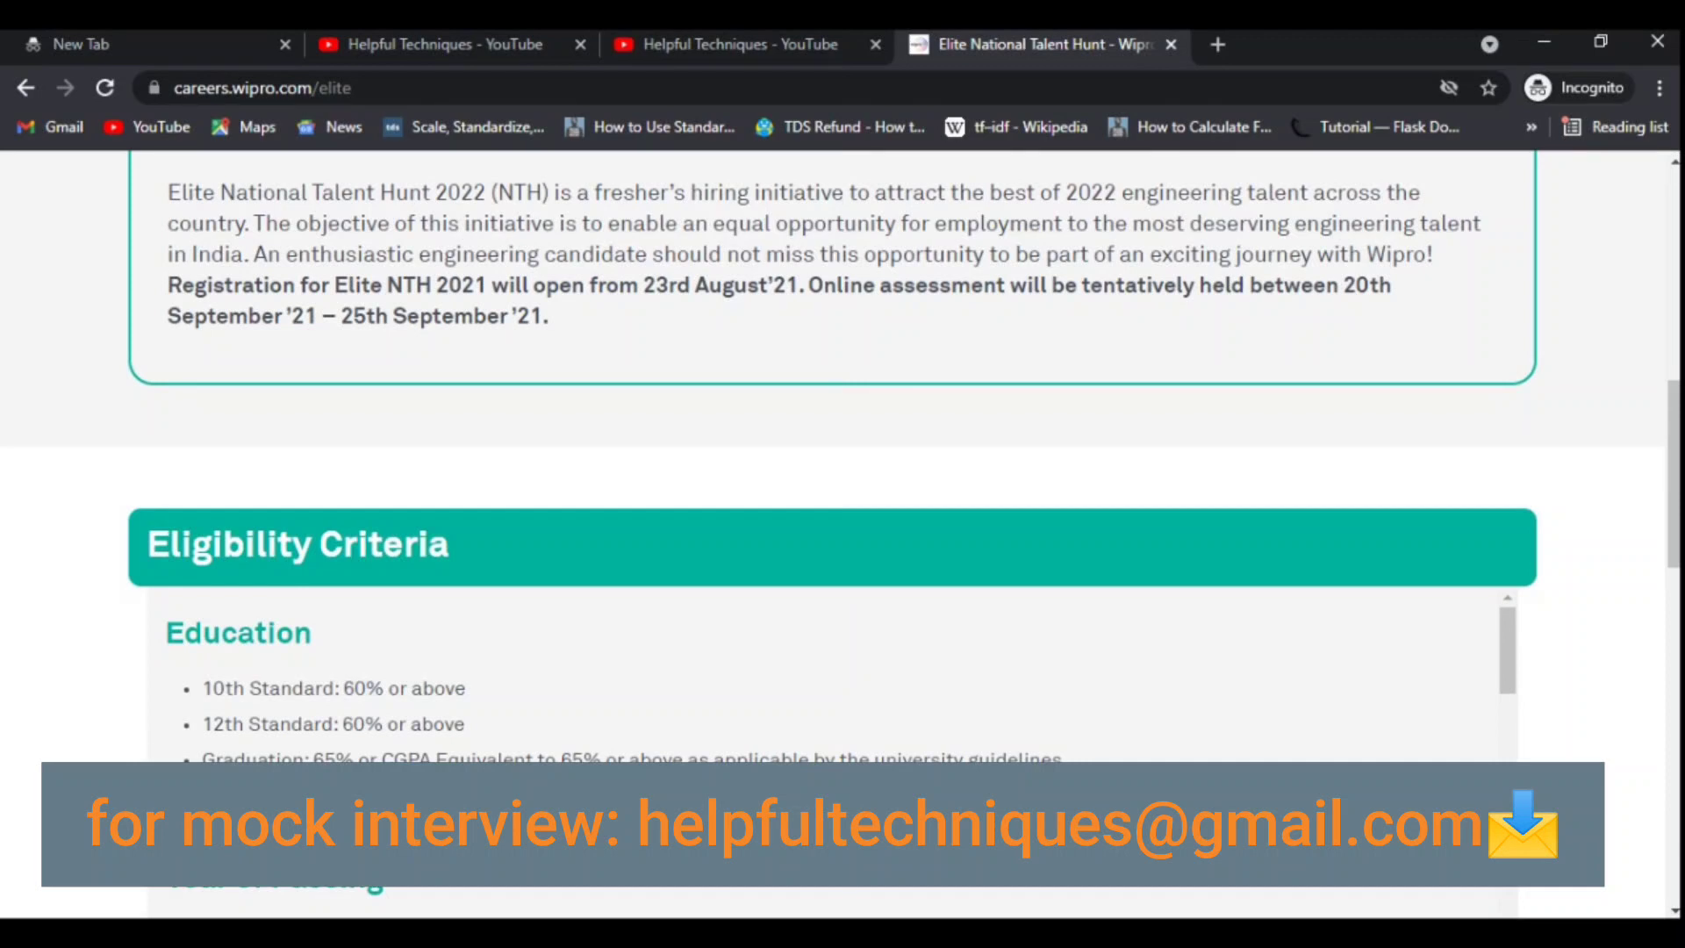
pyautogui.scroll(3)
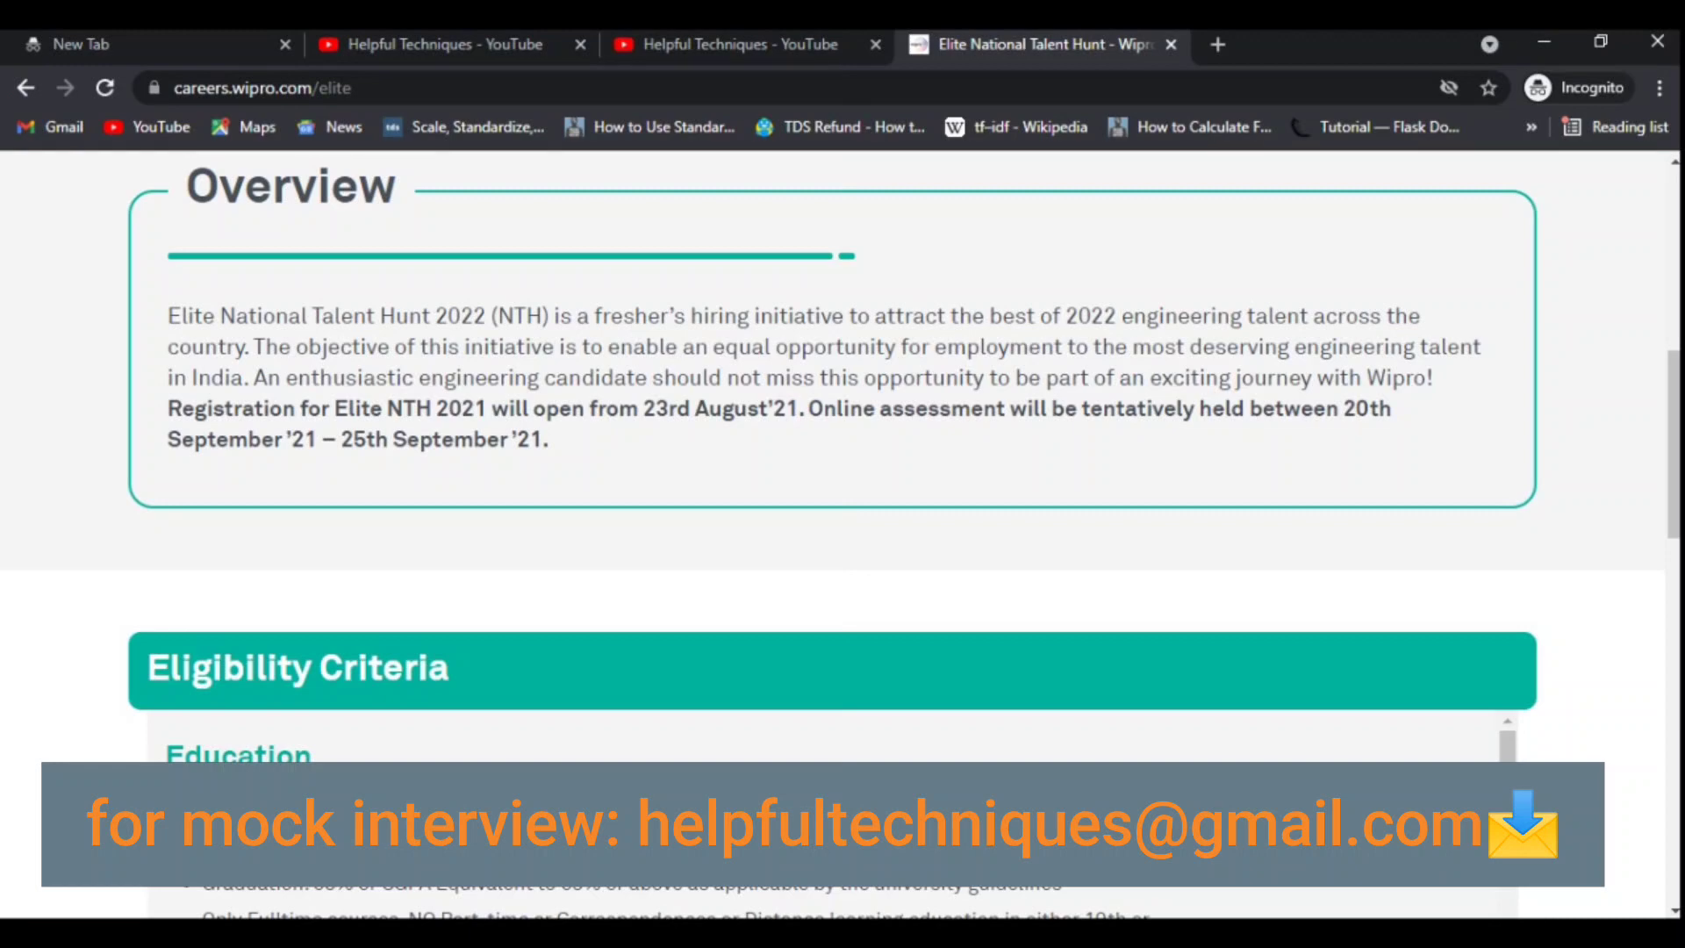
pyautogui.scroll(-3)
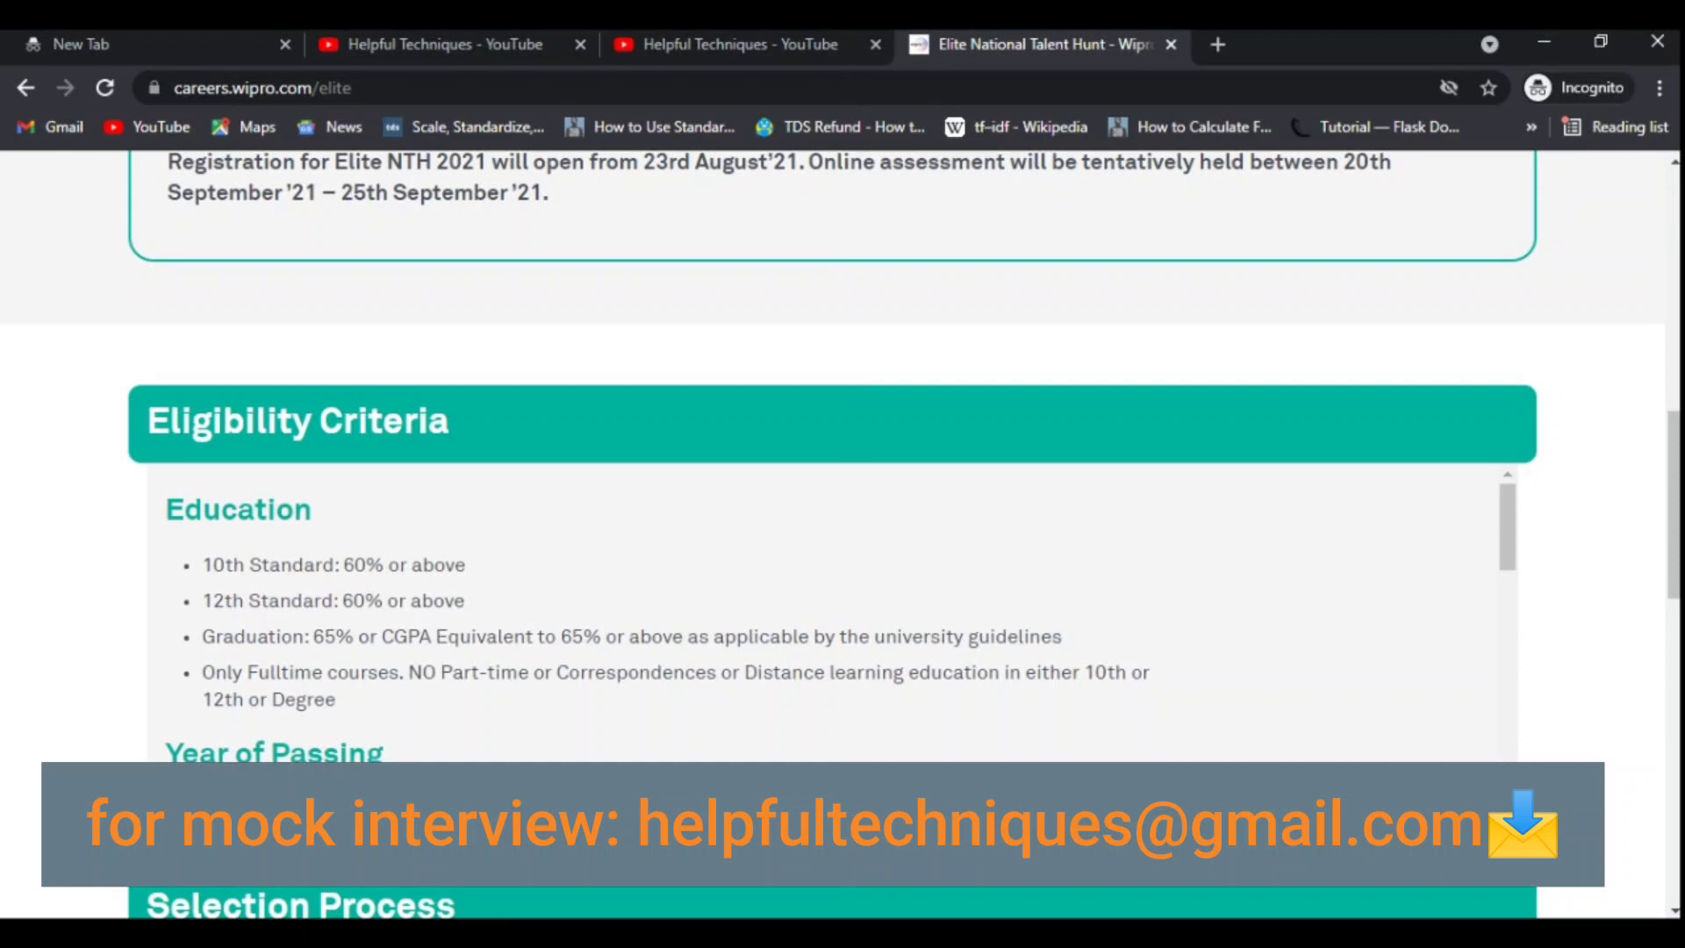
# Step: Read through year of passing, qualification, branches, Project Engineer role, INR 3.50 lacs compensation and service agreement
pyautogui.scroll(-3)
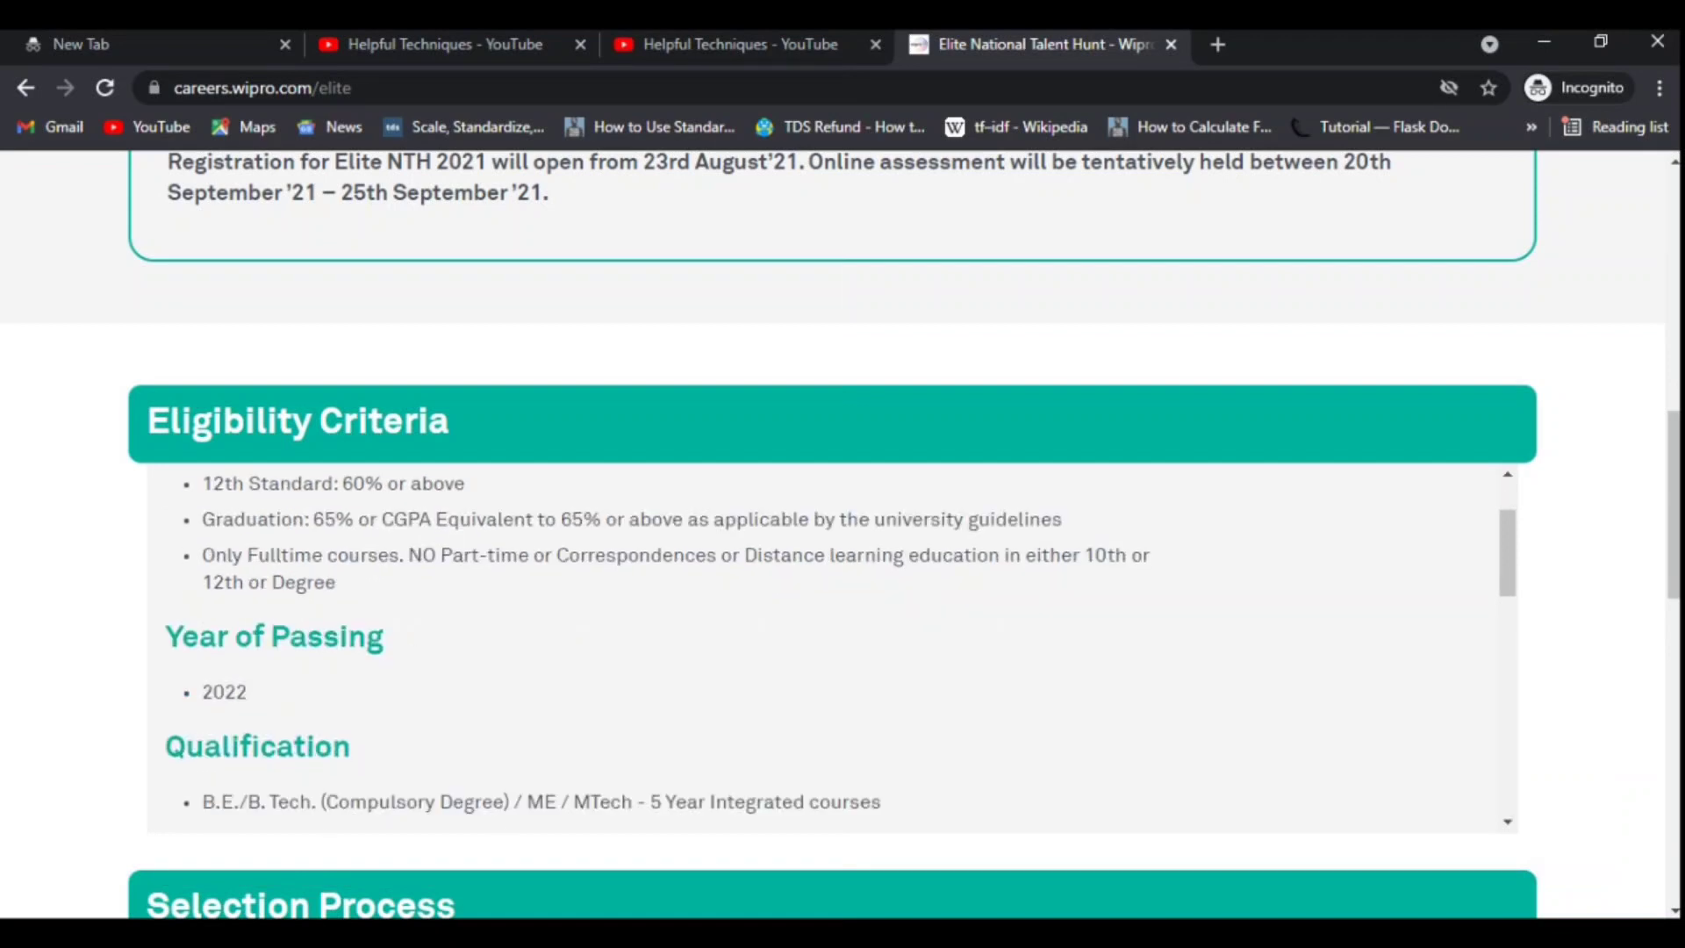
pyautogui.scroll(-3)
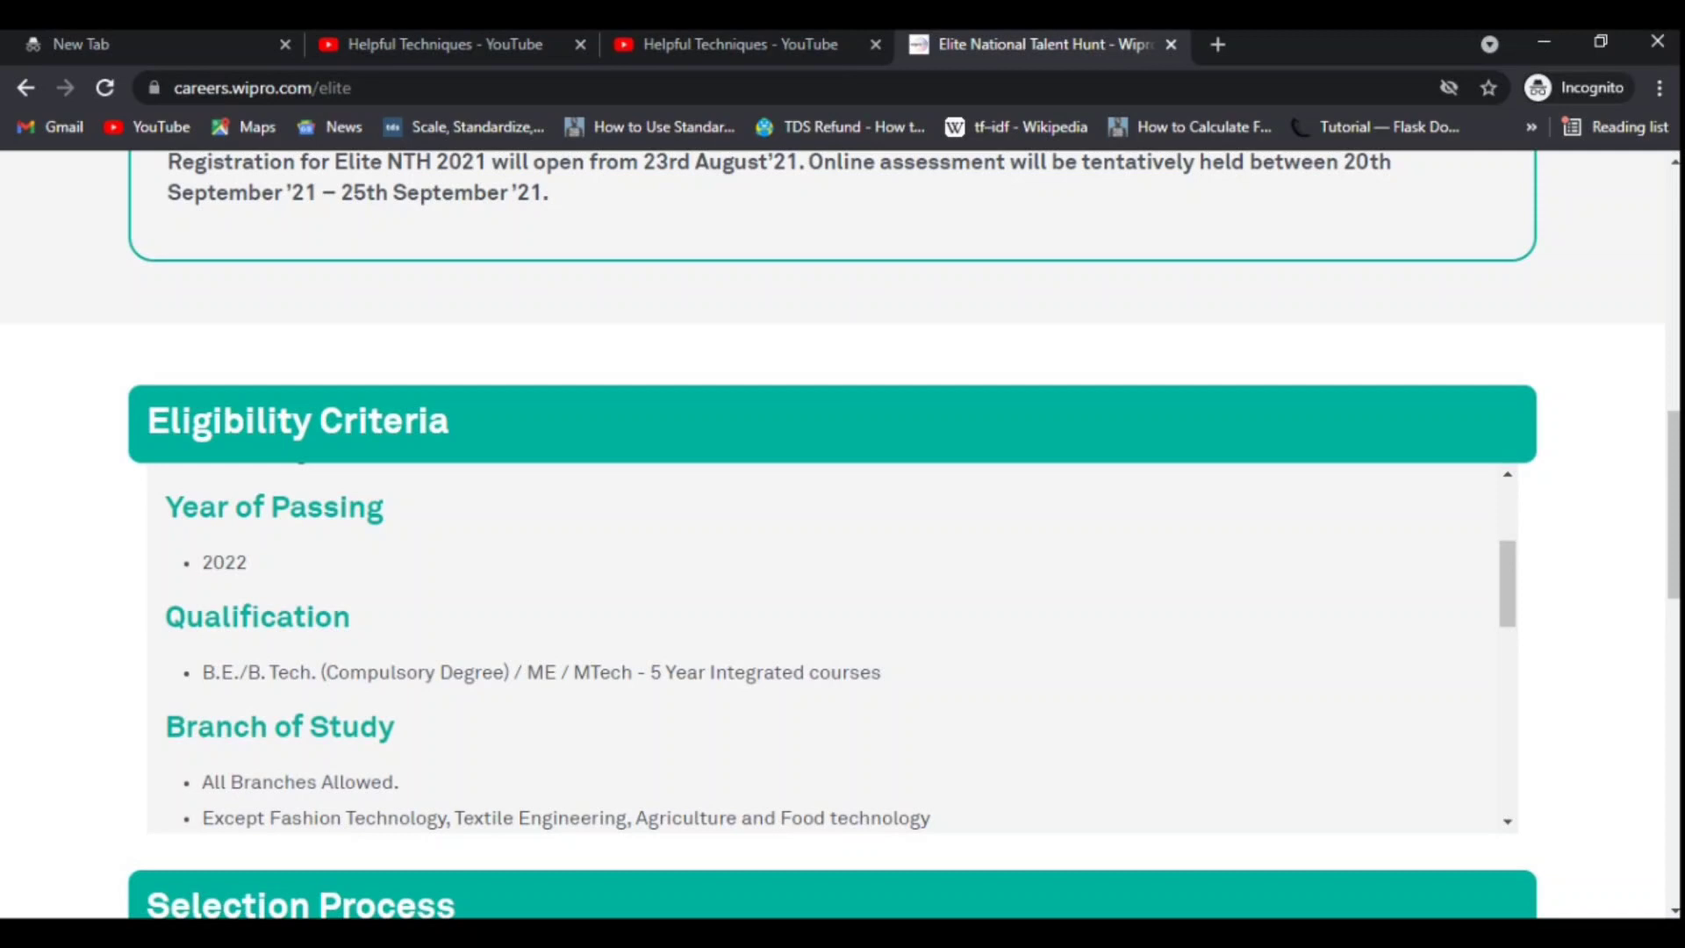
pyautogui.scroll(-3)
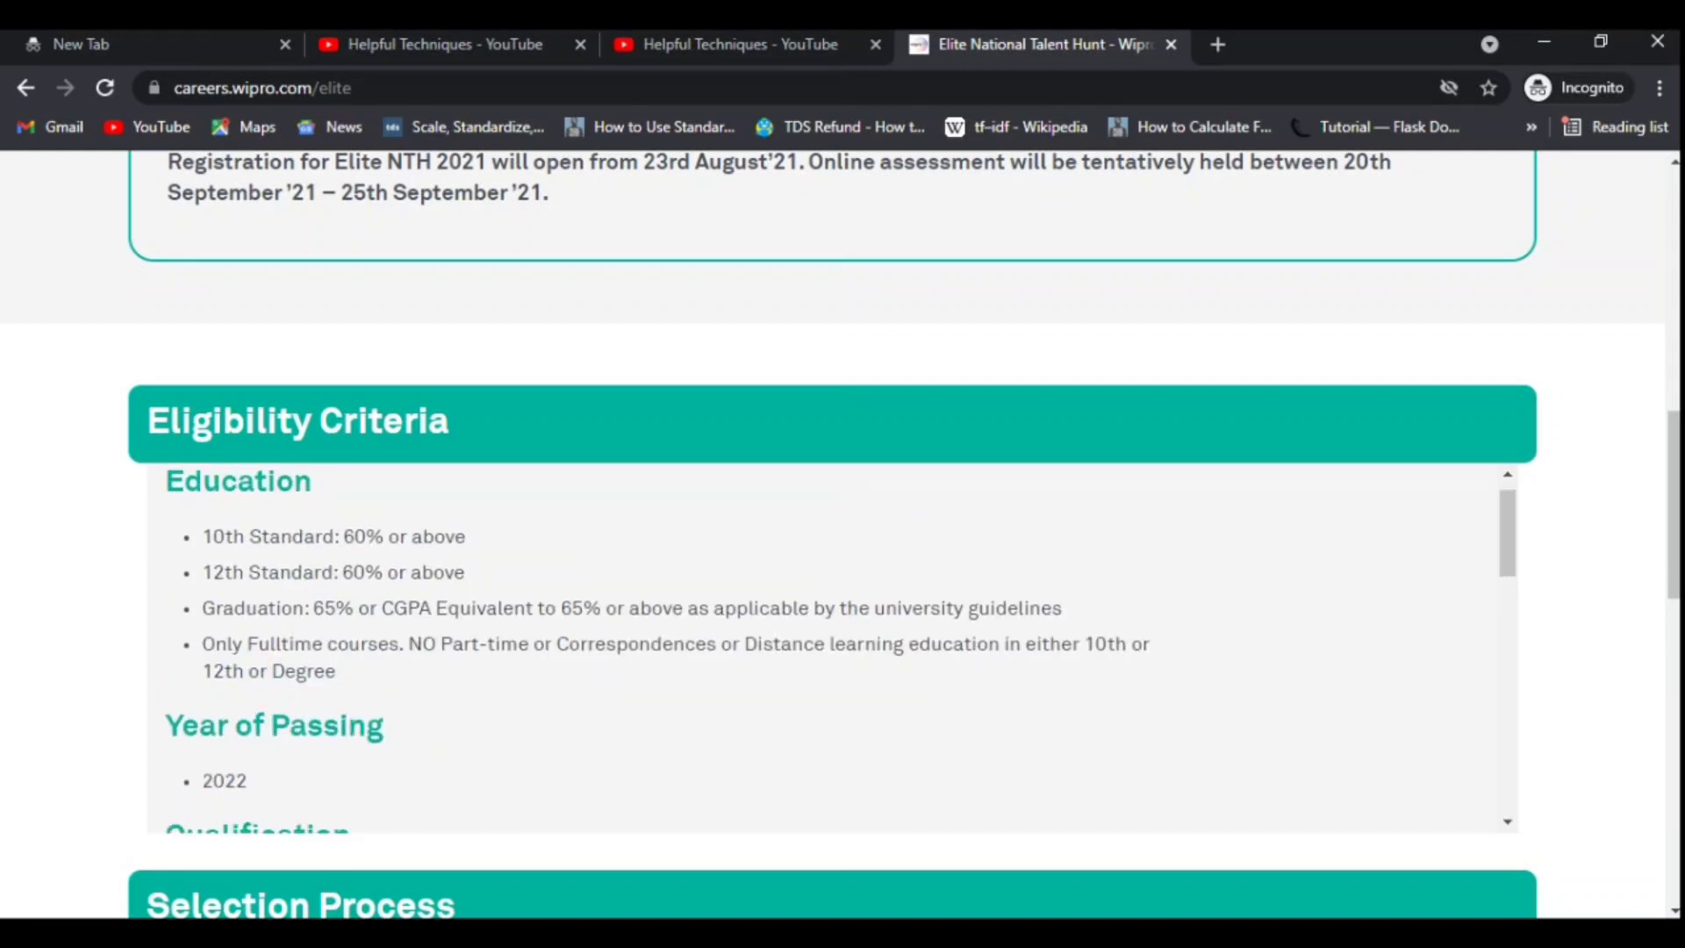
pyautogui.scroll(-3)
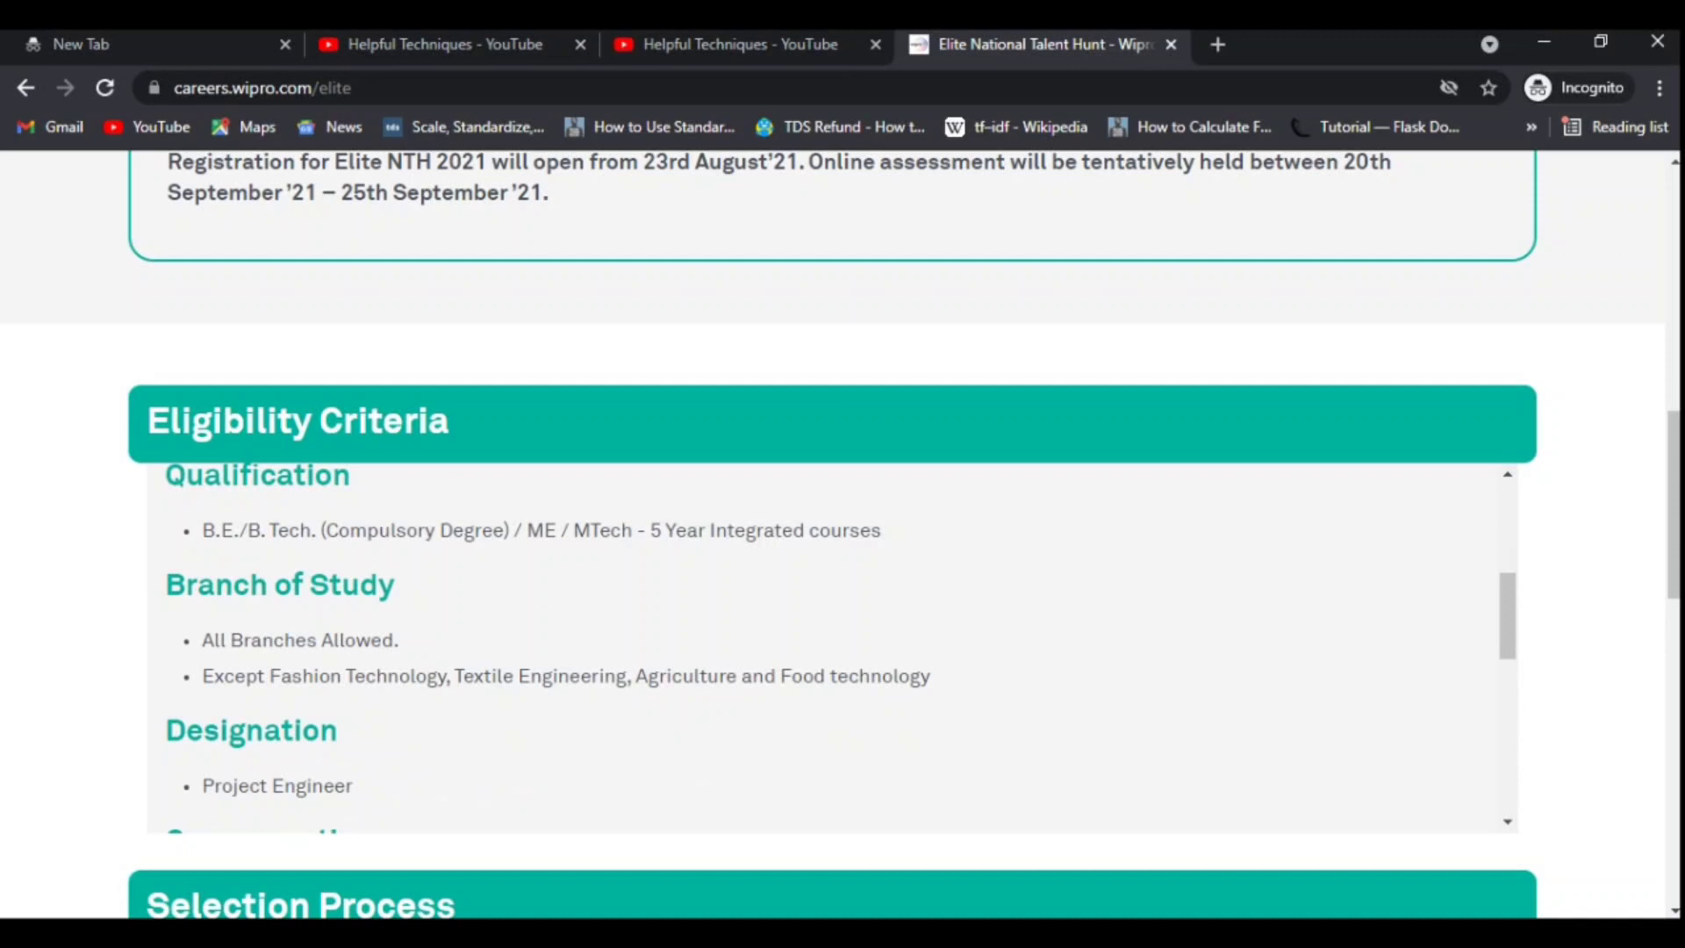
pyautogui.scroll(-3)
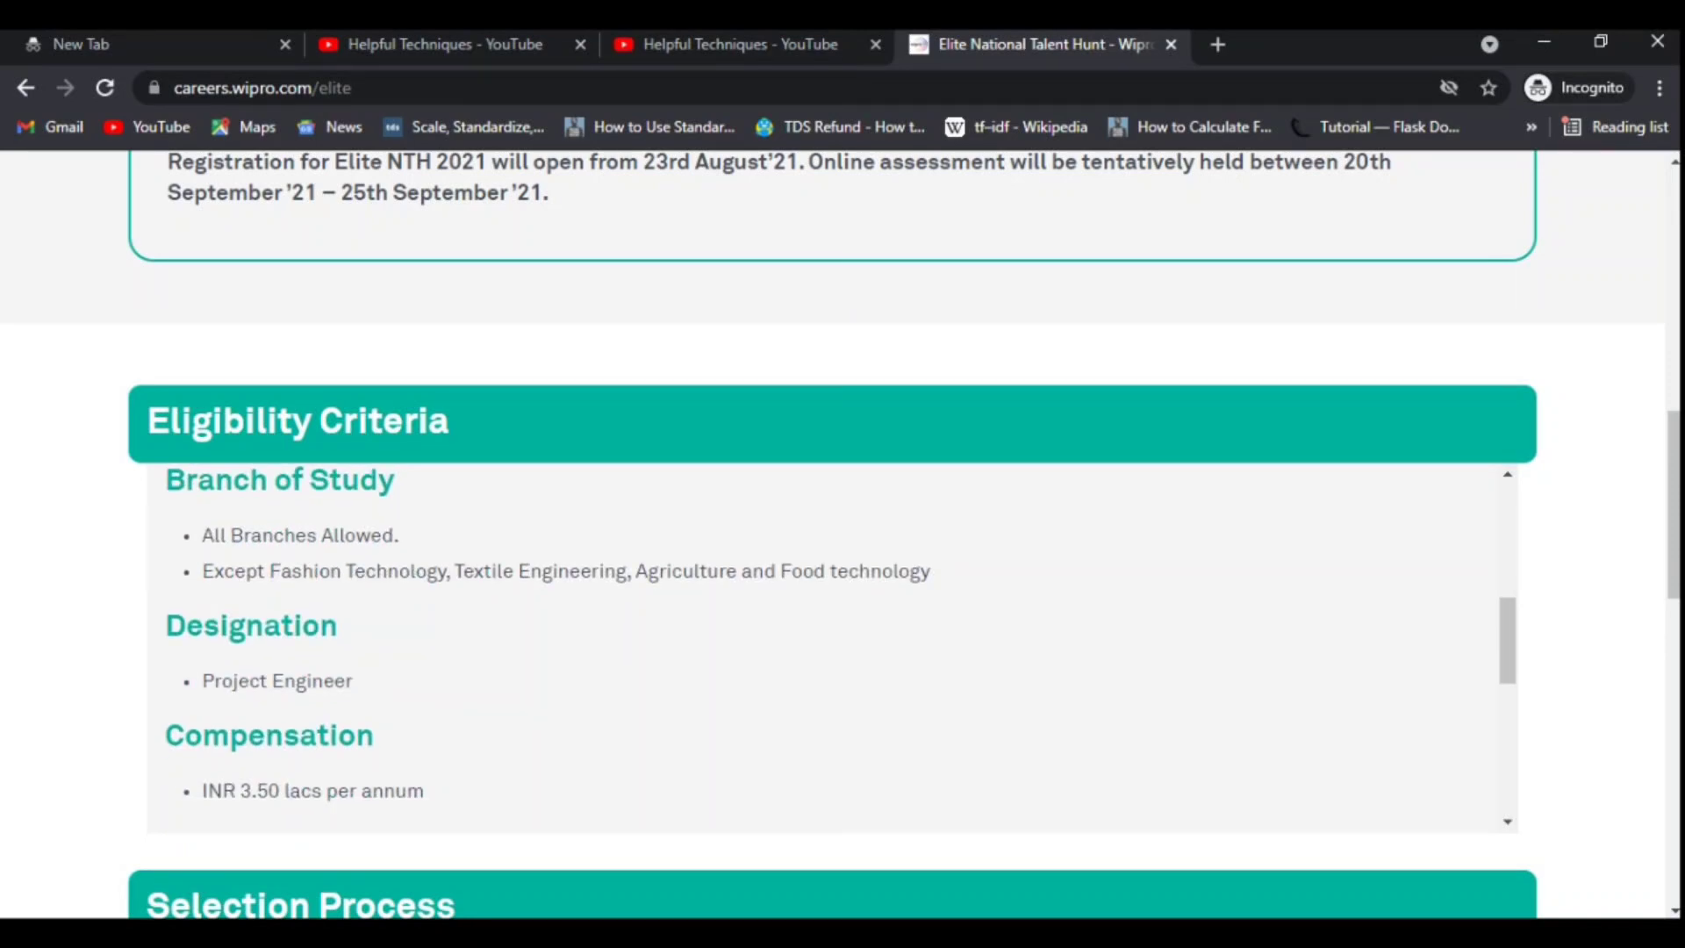
pyautogui.scroll(-3)
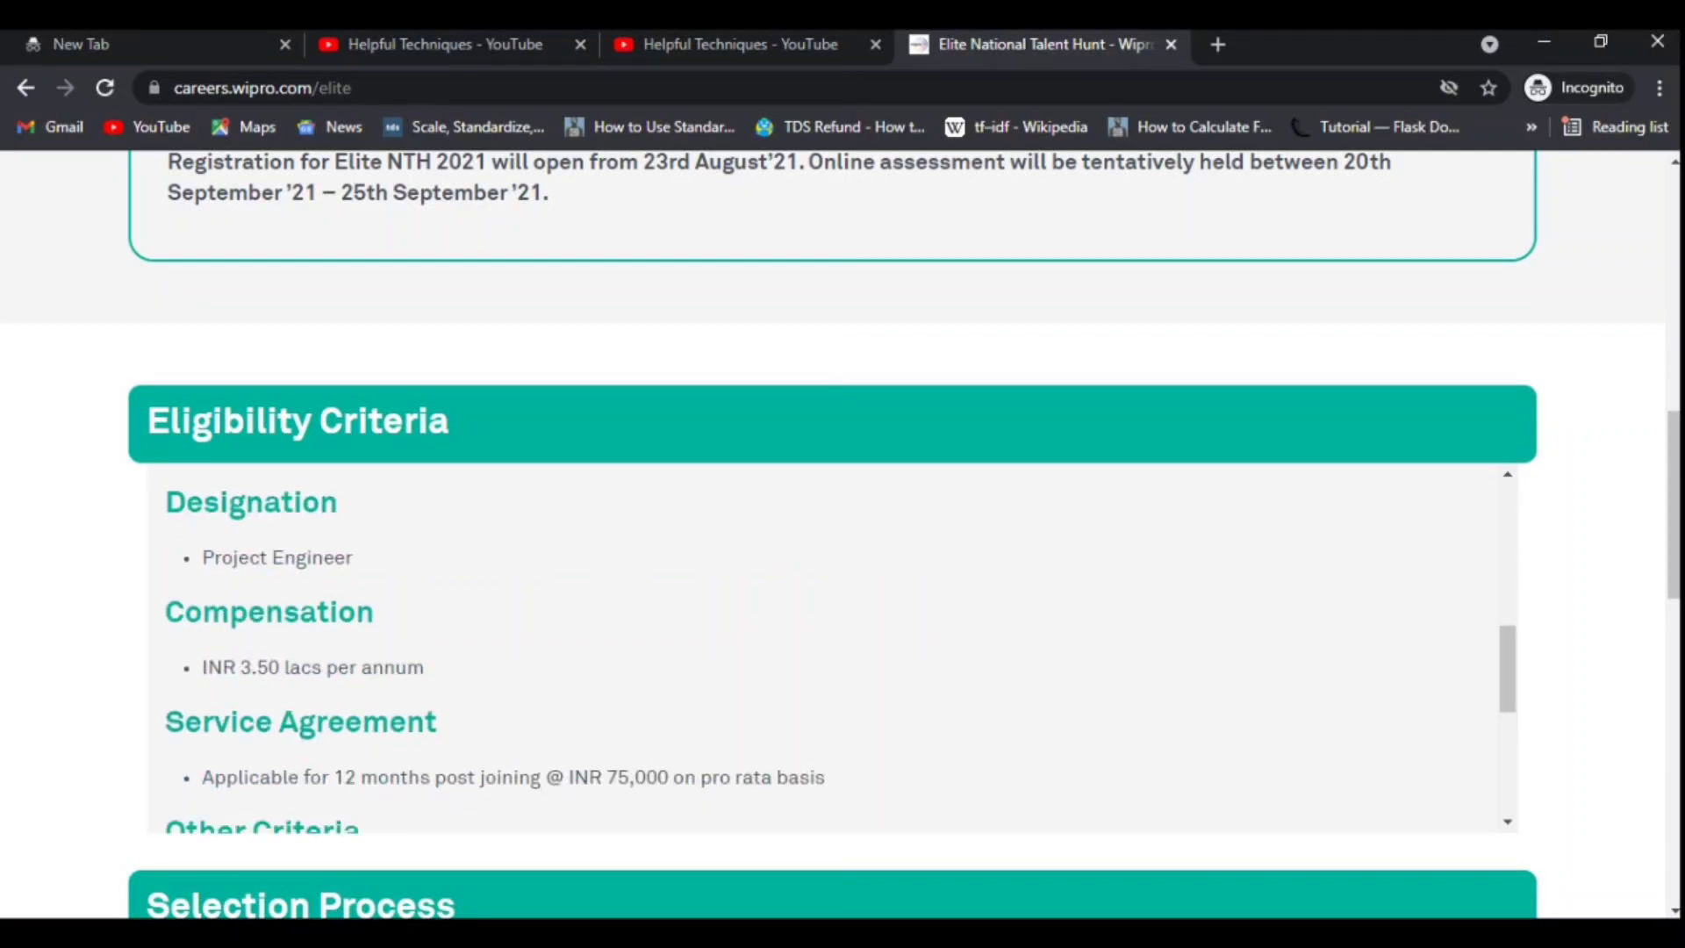
pyautogui.scroll(-3)
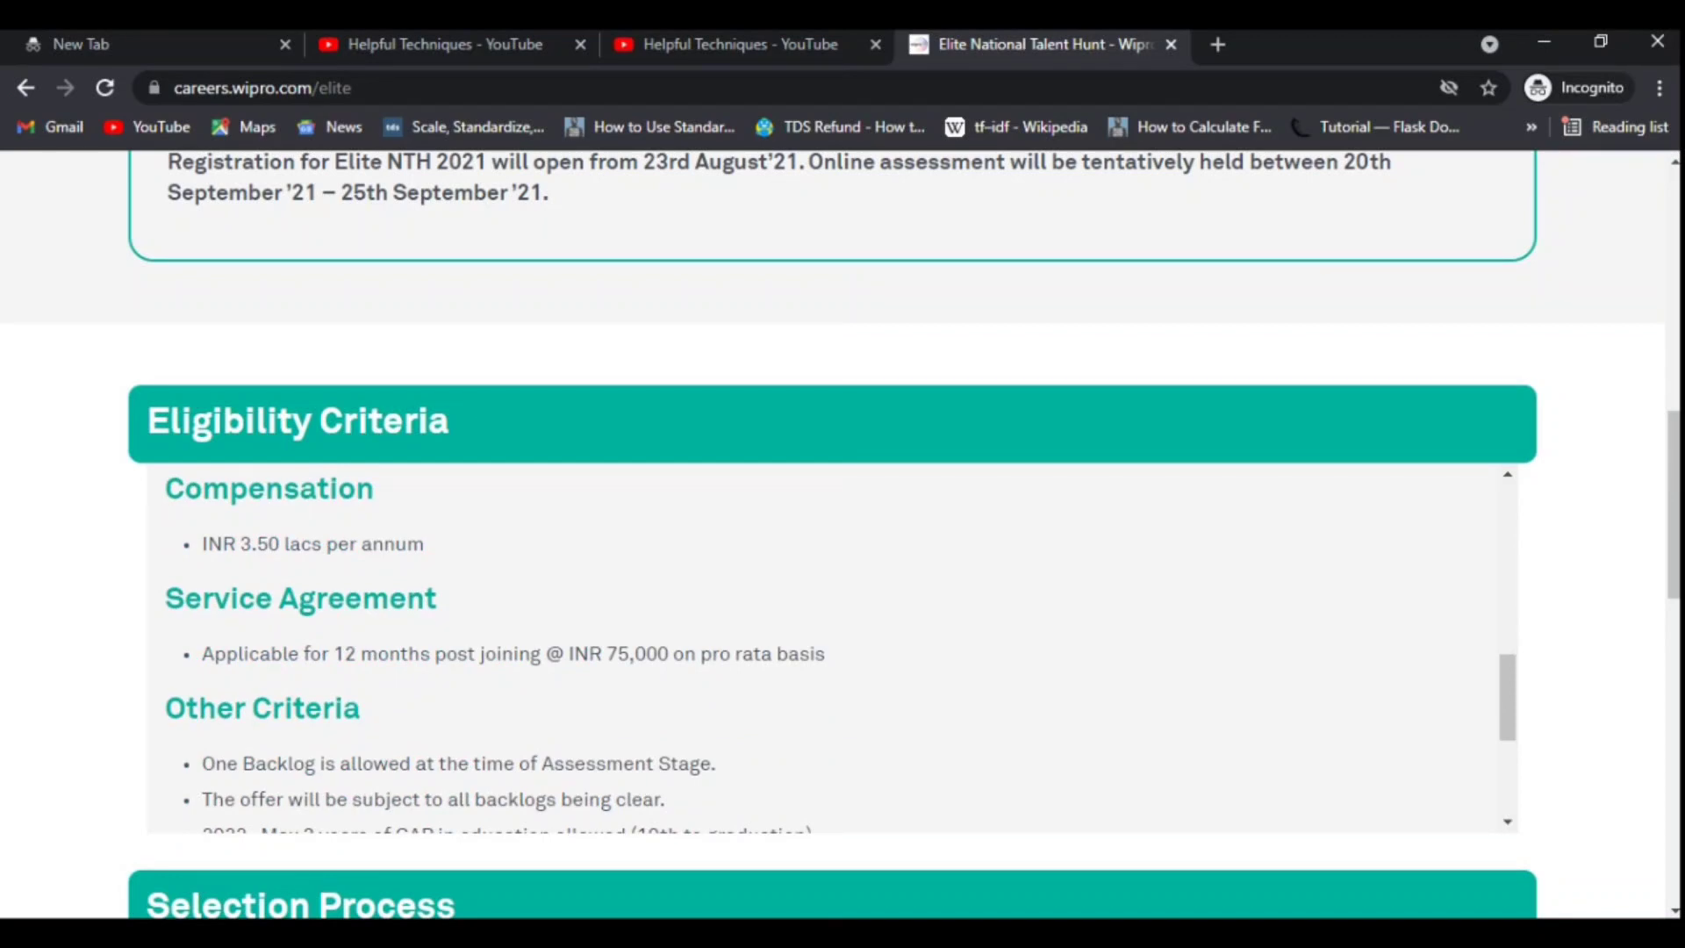
# Step: Highlight the 75,000 service-agreement amount, finish Other Criteria and reach the Selection Process section
pyautogui.doubleClick(636, 653)
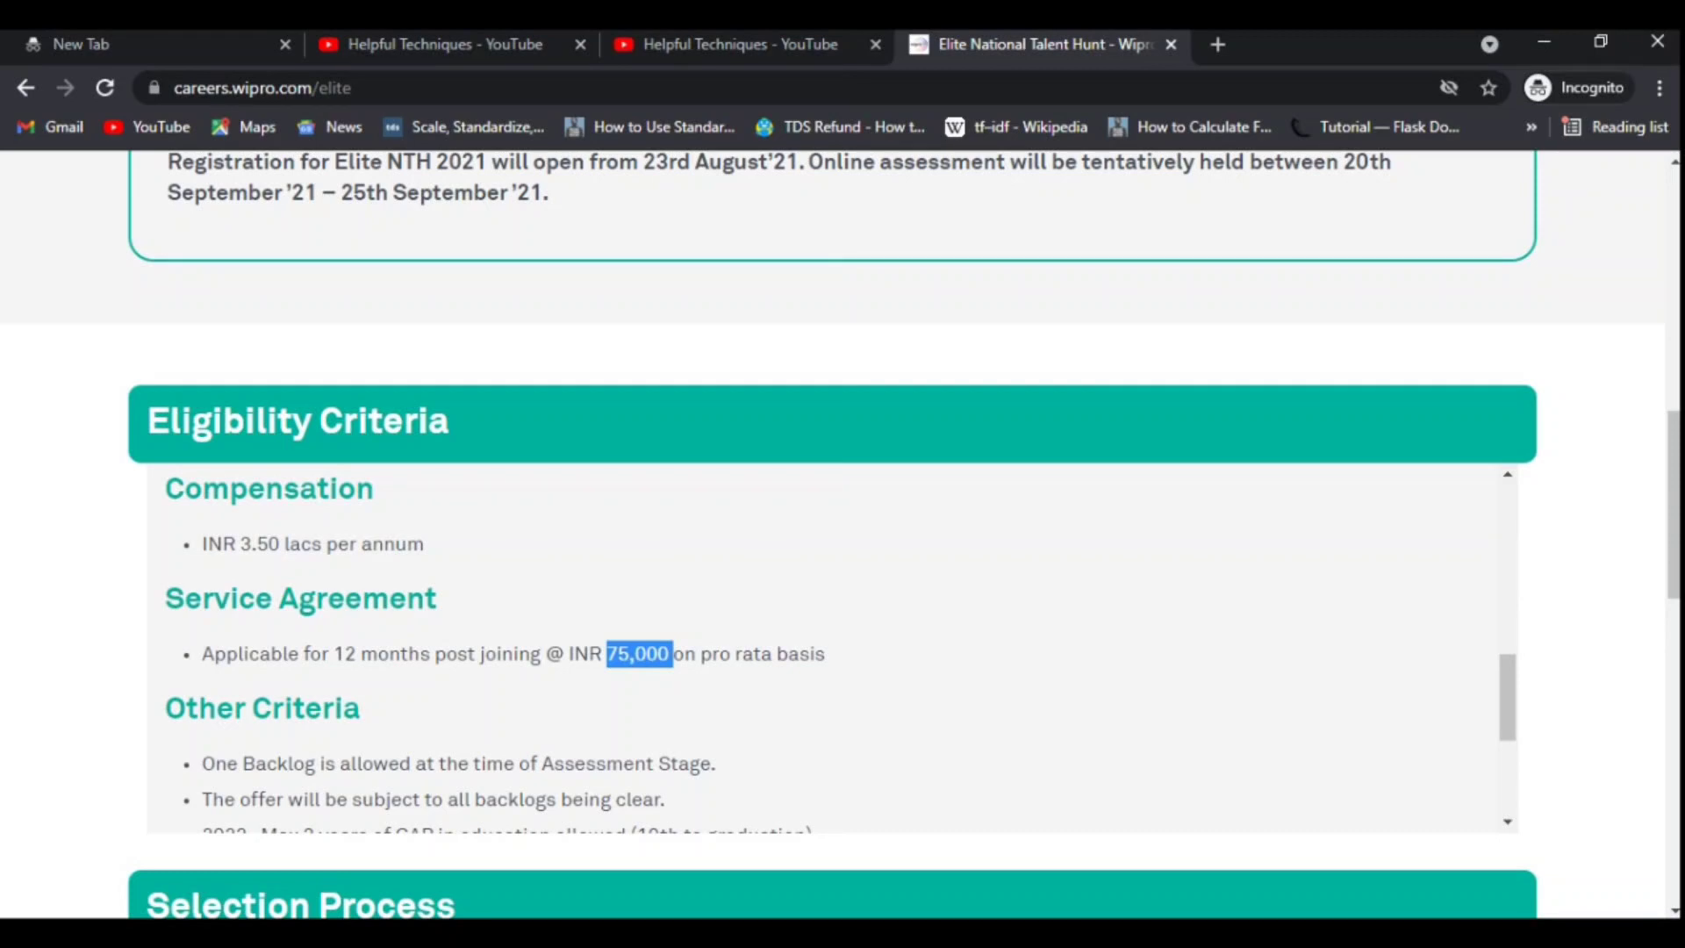
pyautogui.scroll(-3)
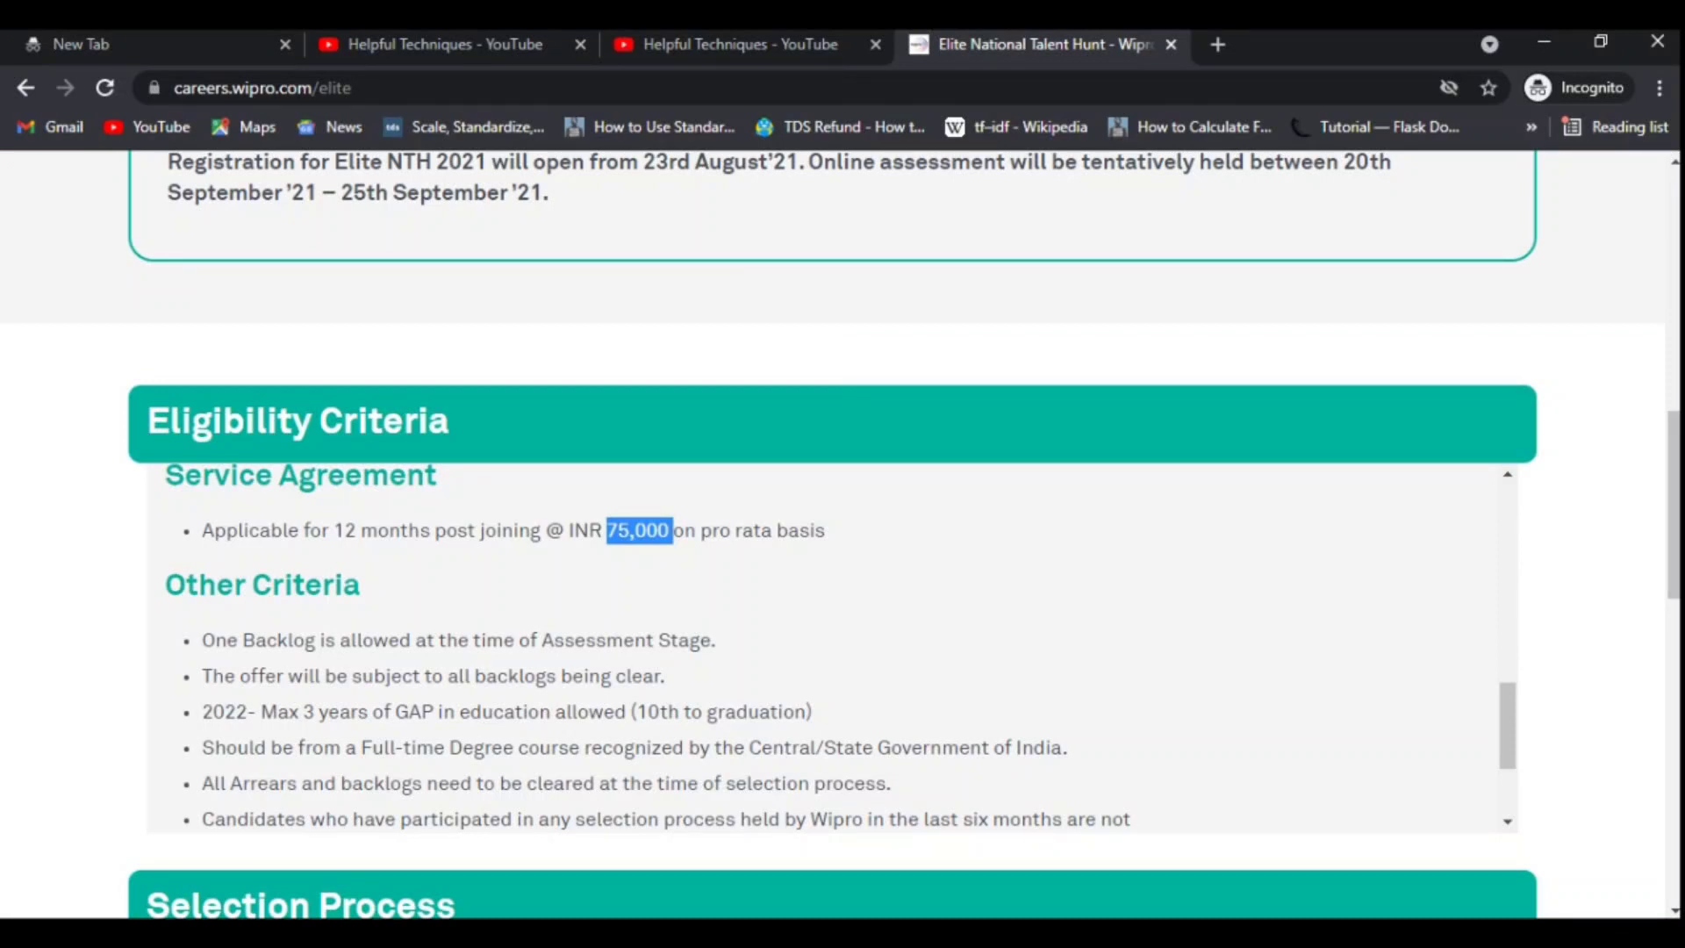
pyautogui.scroll(-3)
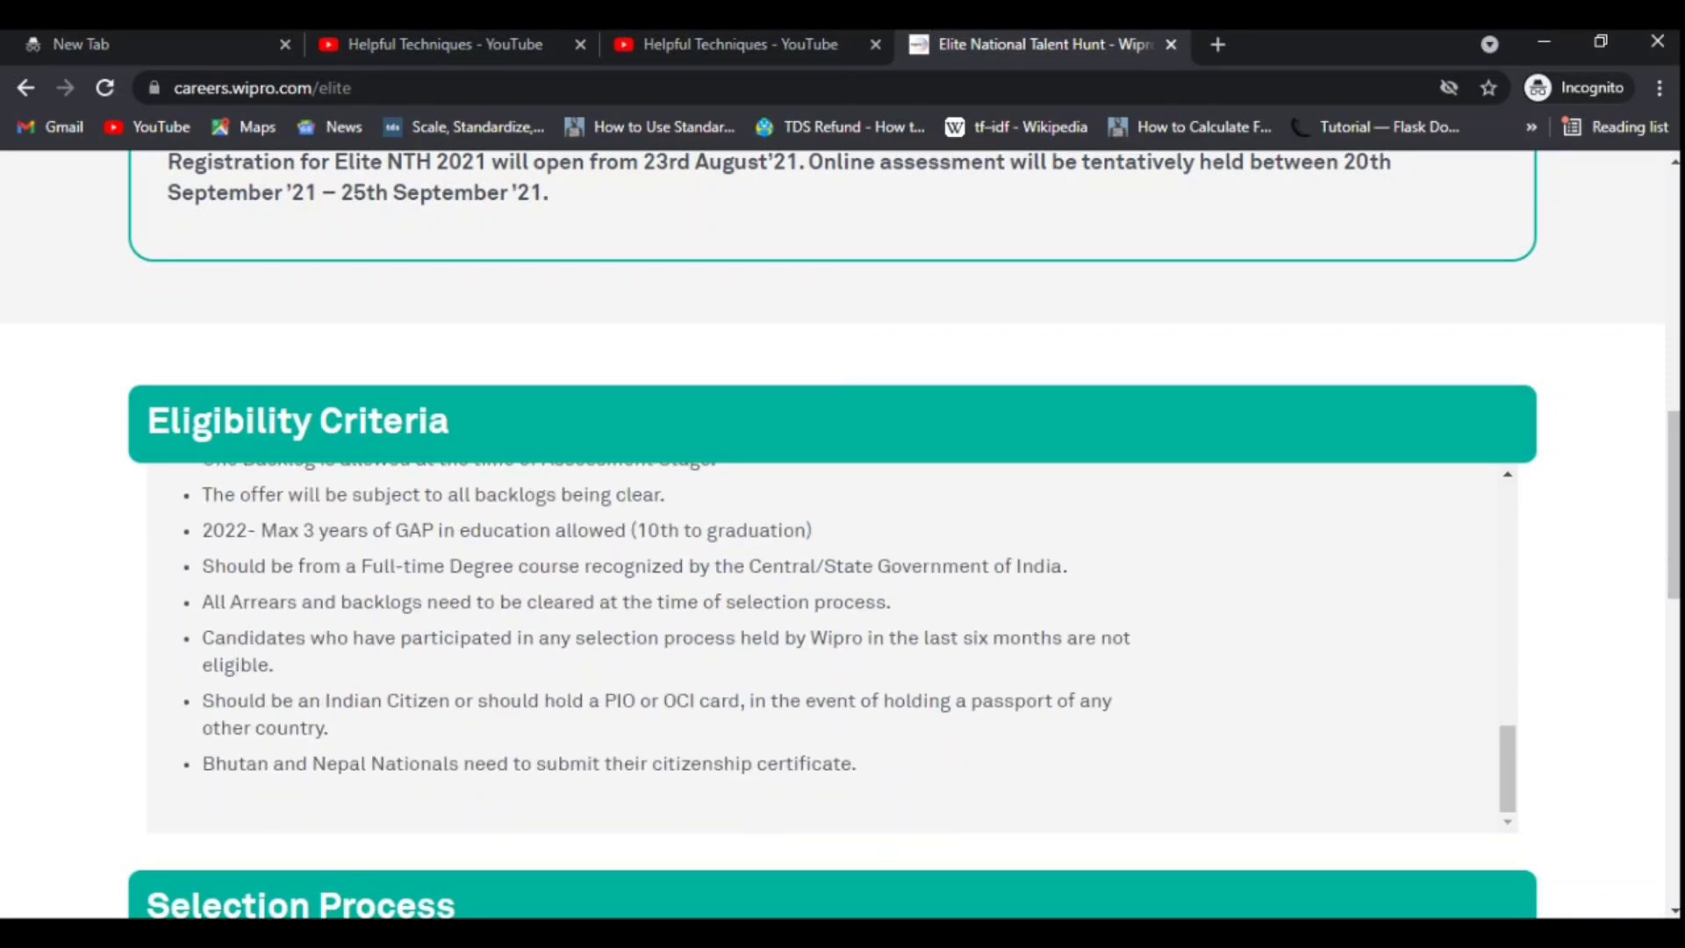
pyautogui.scroll(-3)
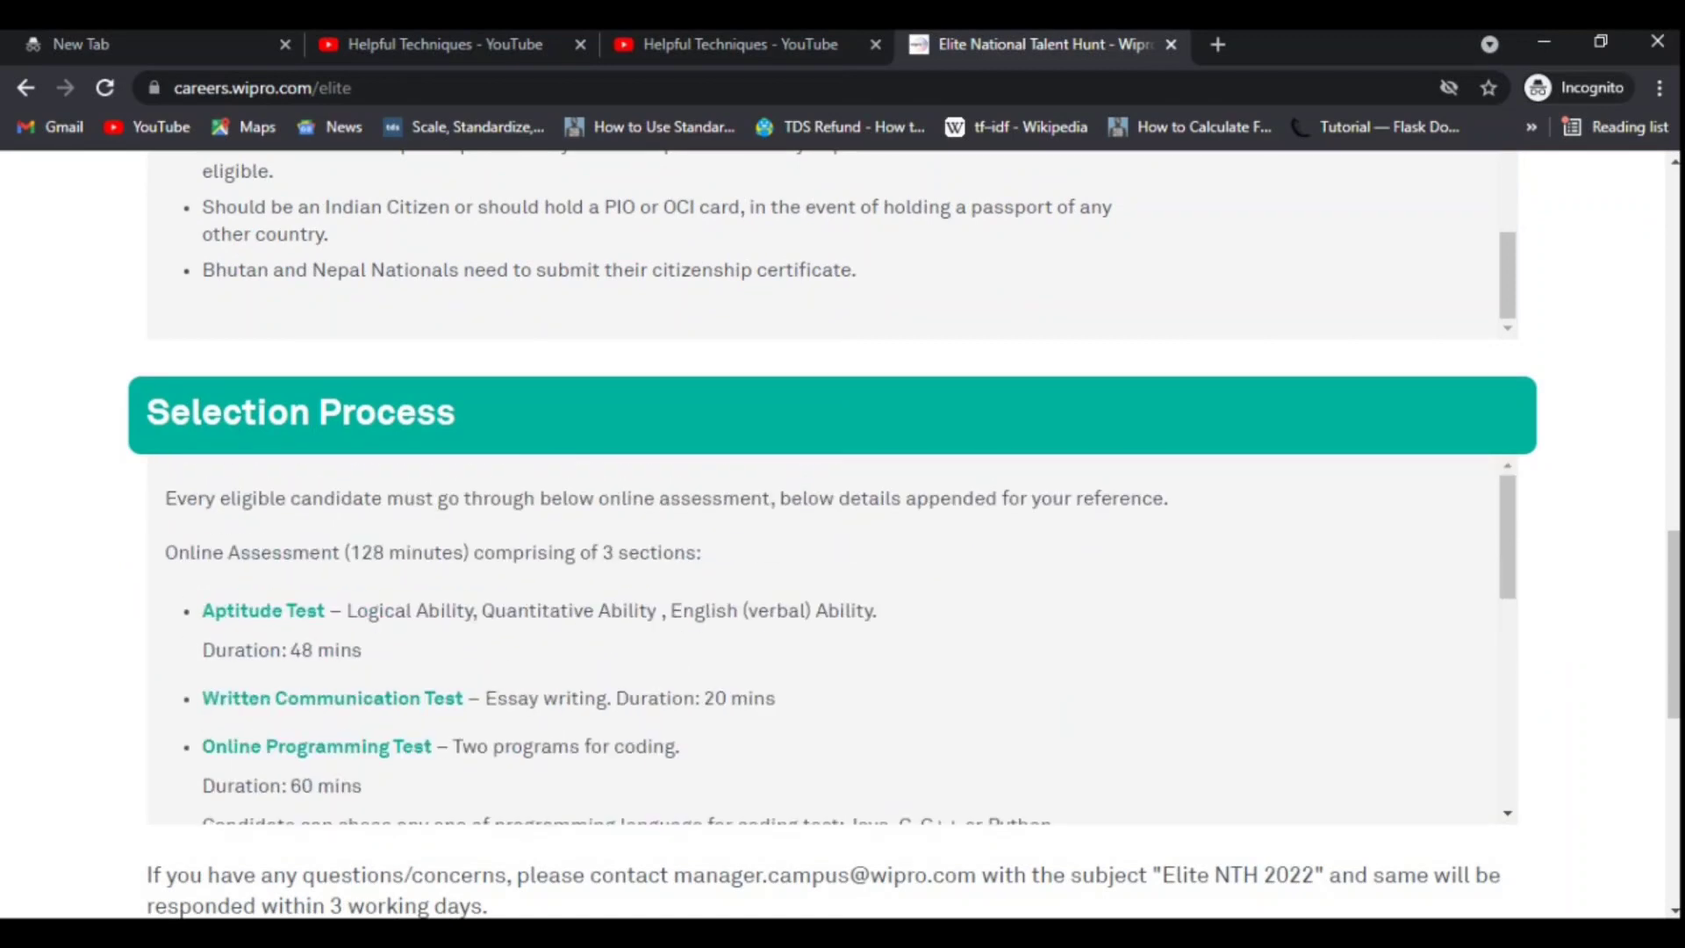
# Step: Highlight the 48 mins Aptitude Test duration and the 128 minutes total assessment time
pyautogui.scroll(-3)
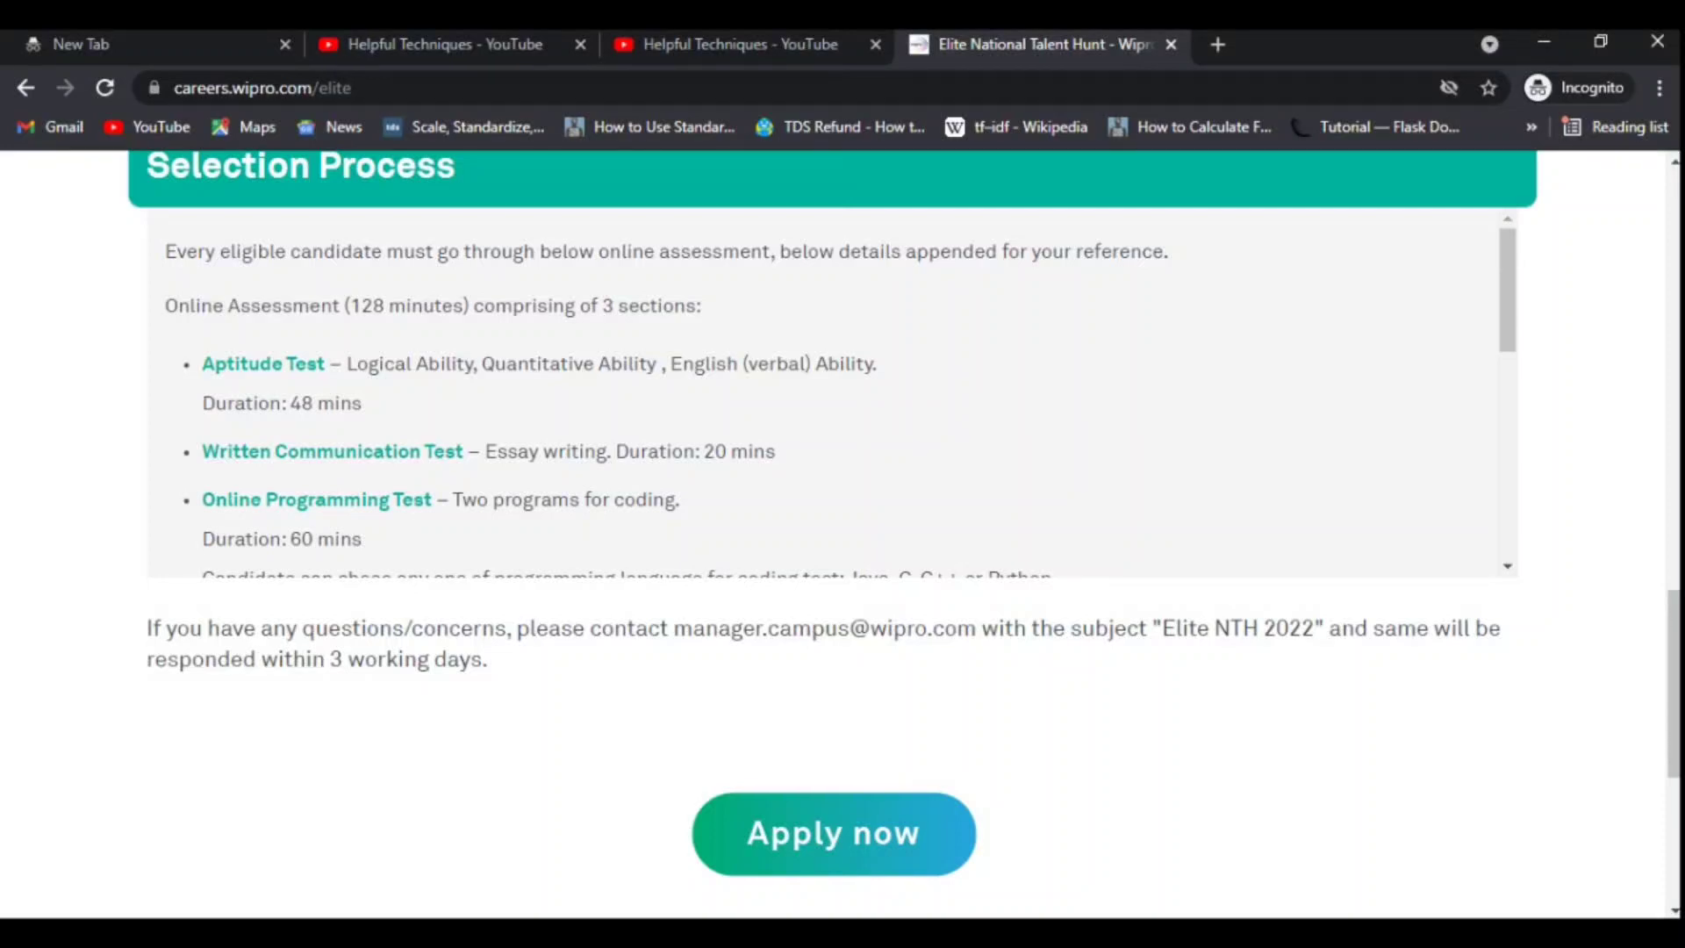
pyautogui.scroll(3)
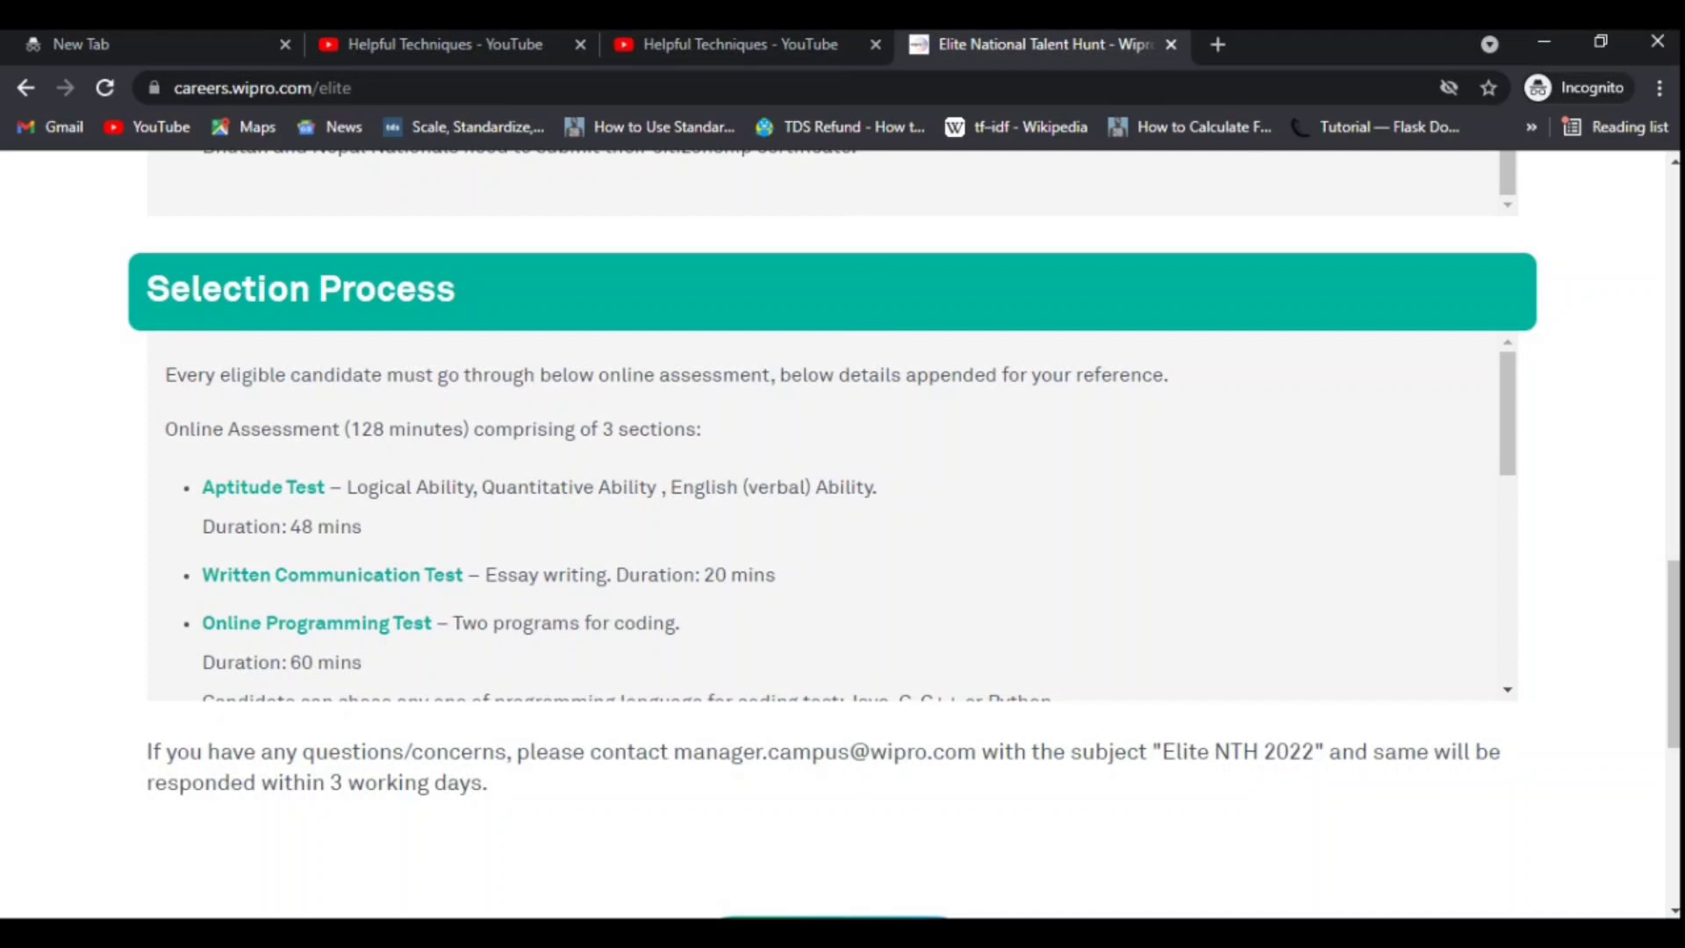
pyautogui.doubleClick(323, 526)
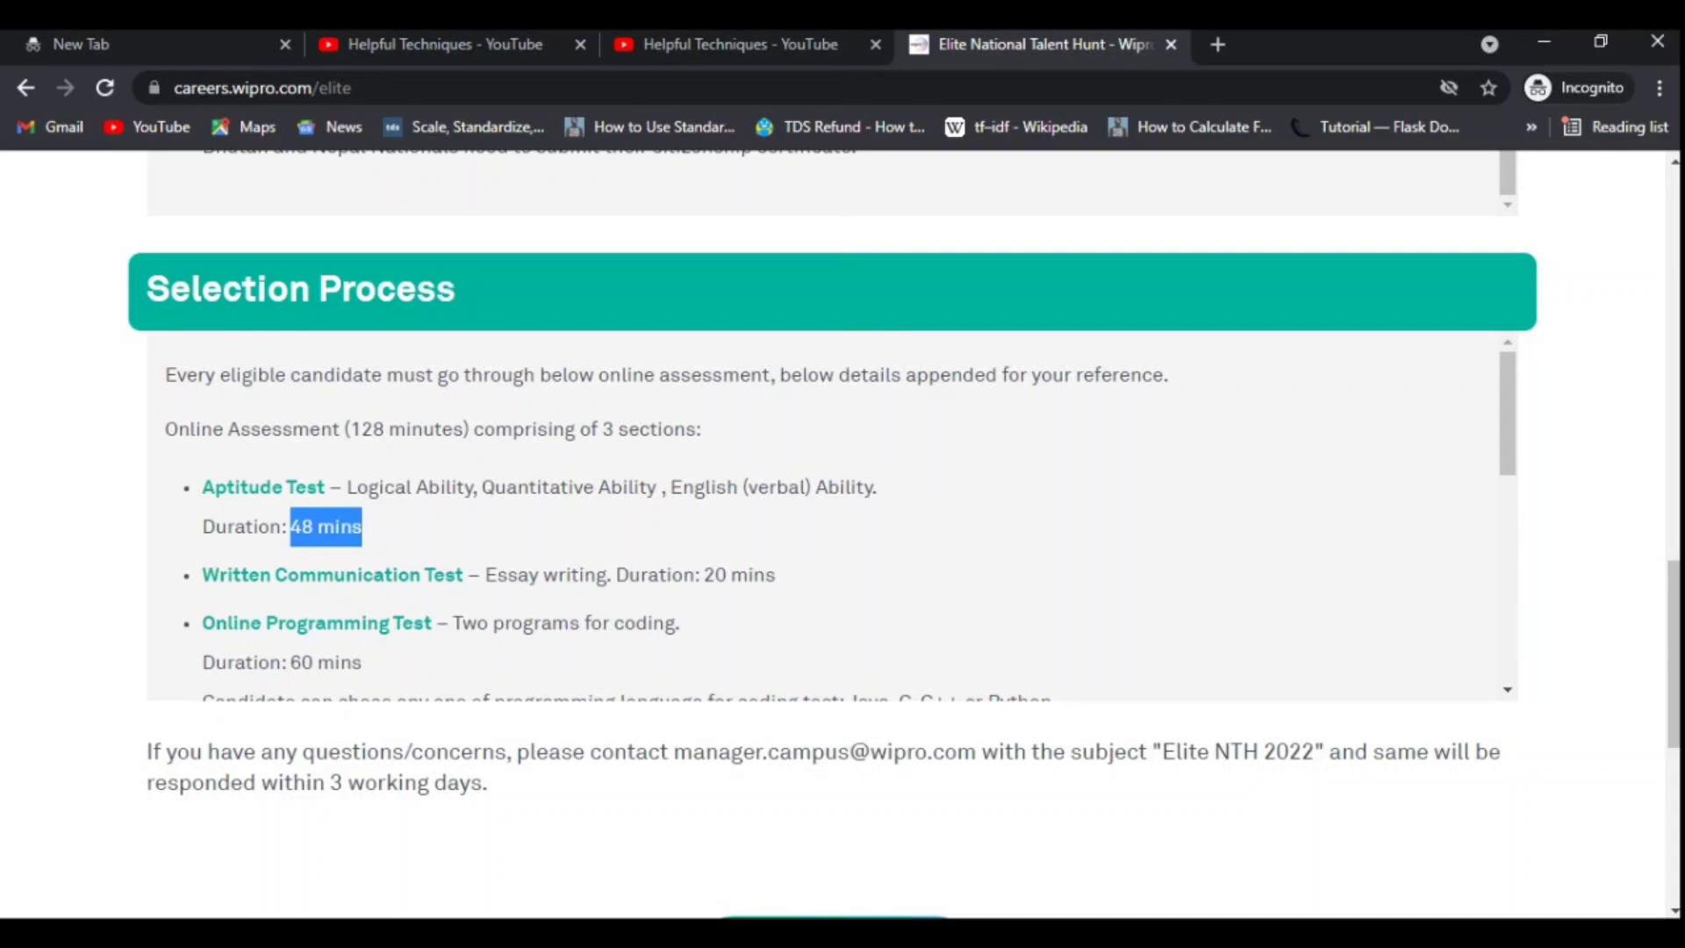
pyautogui.doubleClick(406, 428)
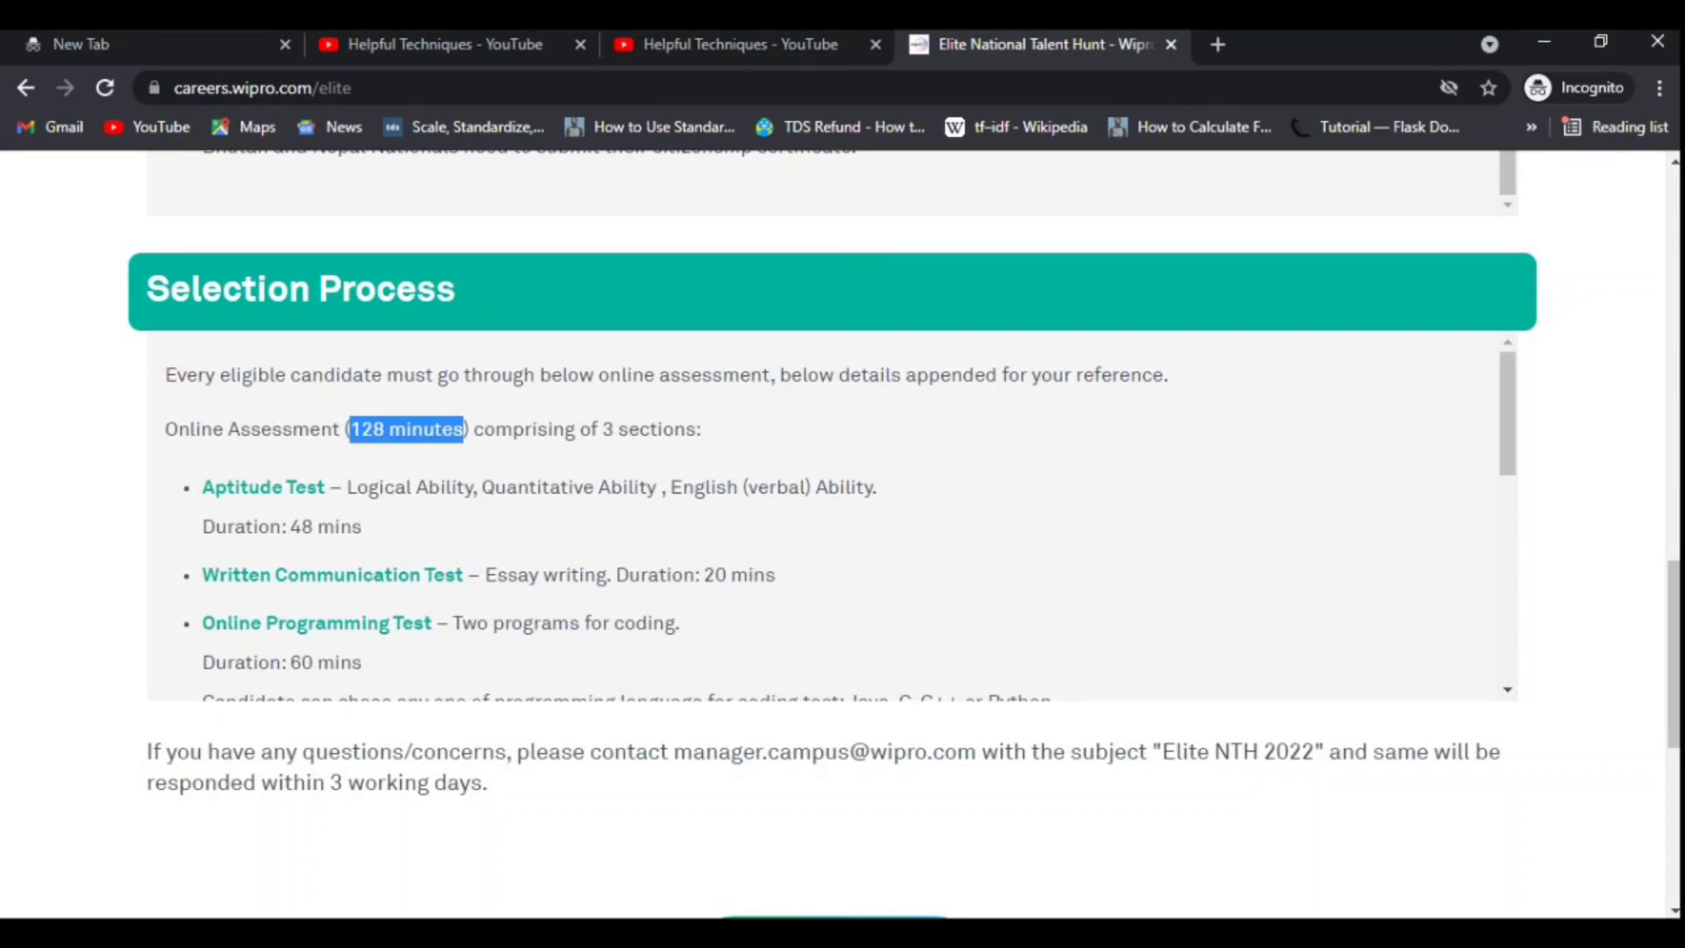
# Step: Read the last date to apply, assessment window and business discussion round down to Apply now
pyautogui.scroll(-3)
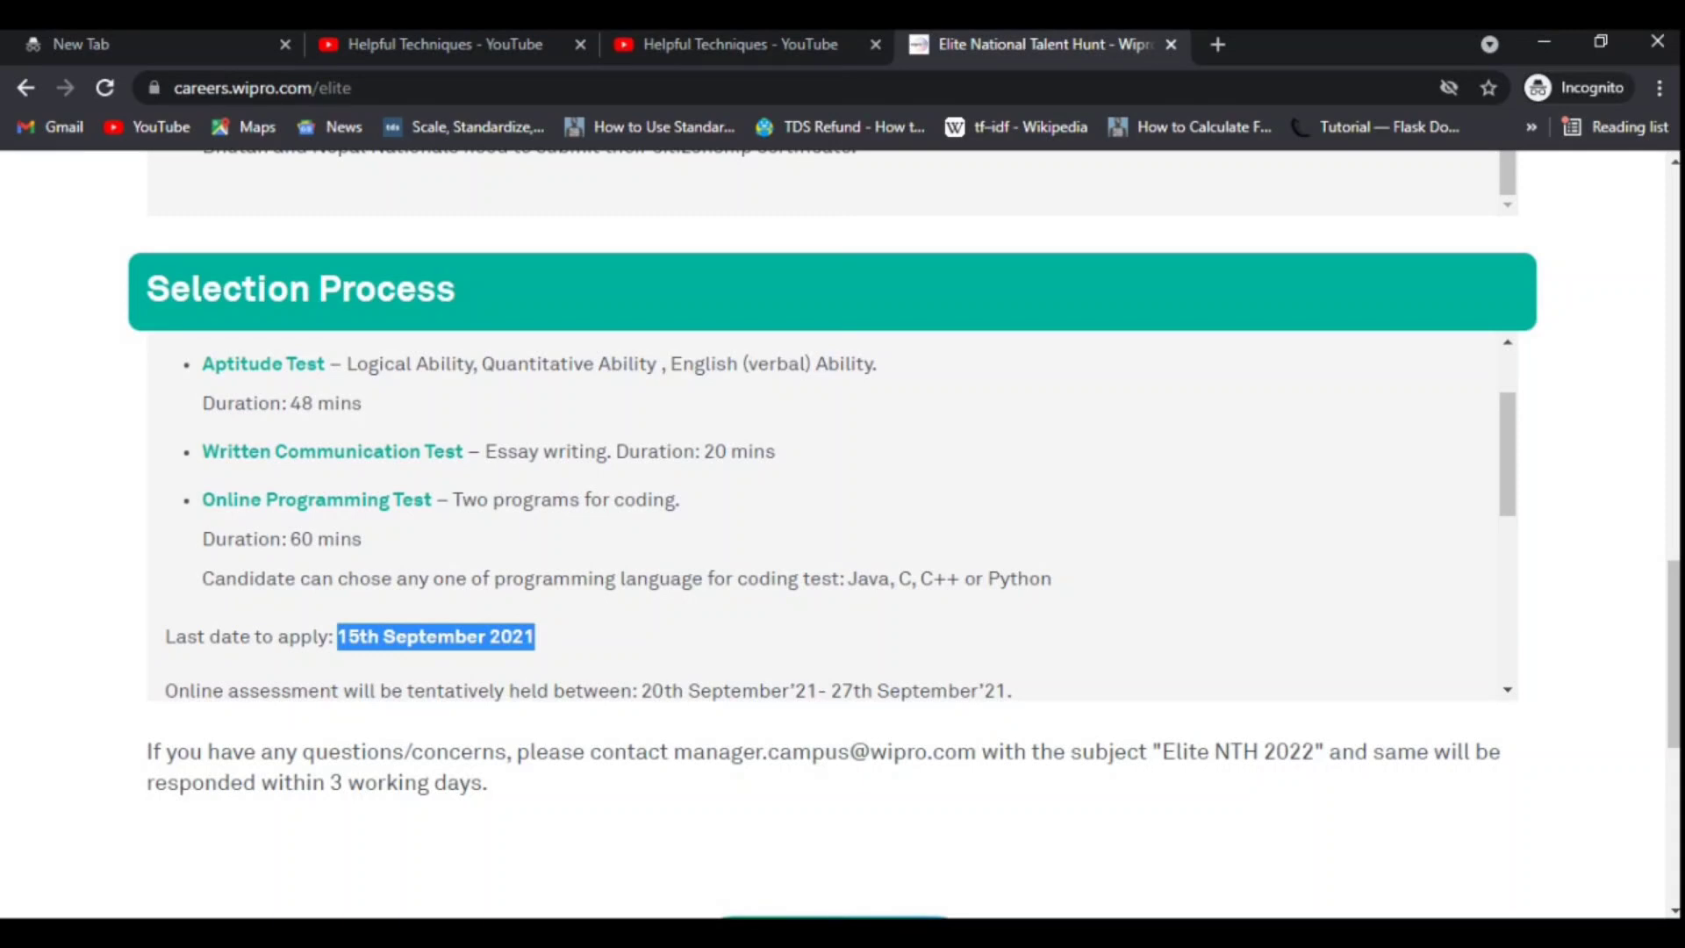
pyautogui.scroll(-3)
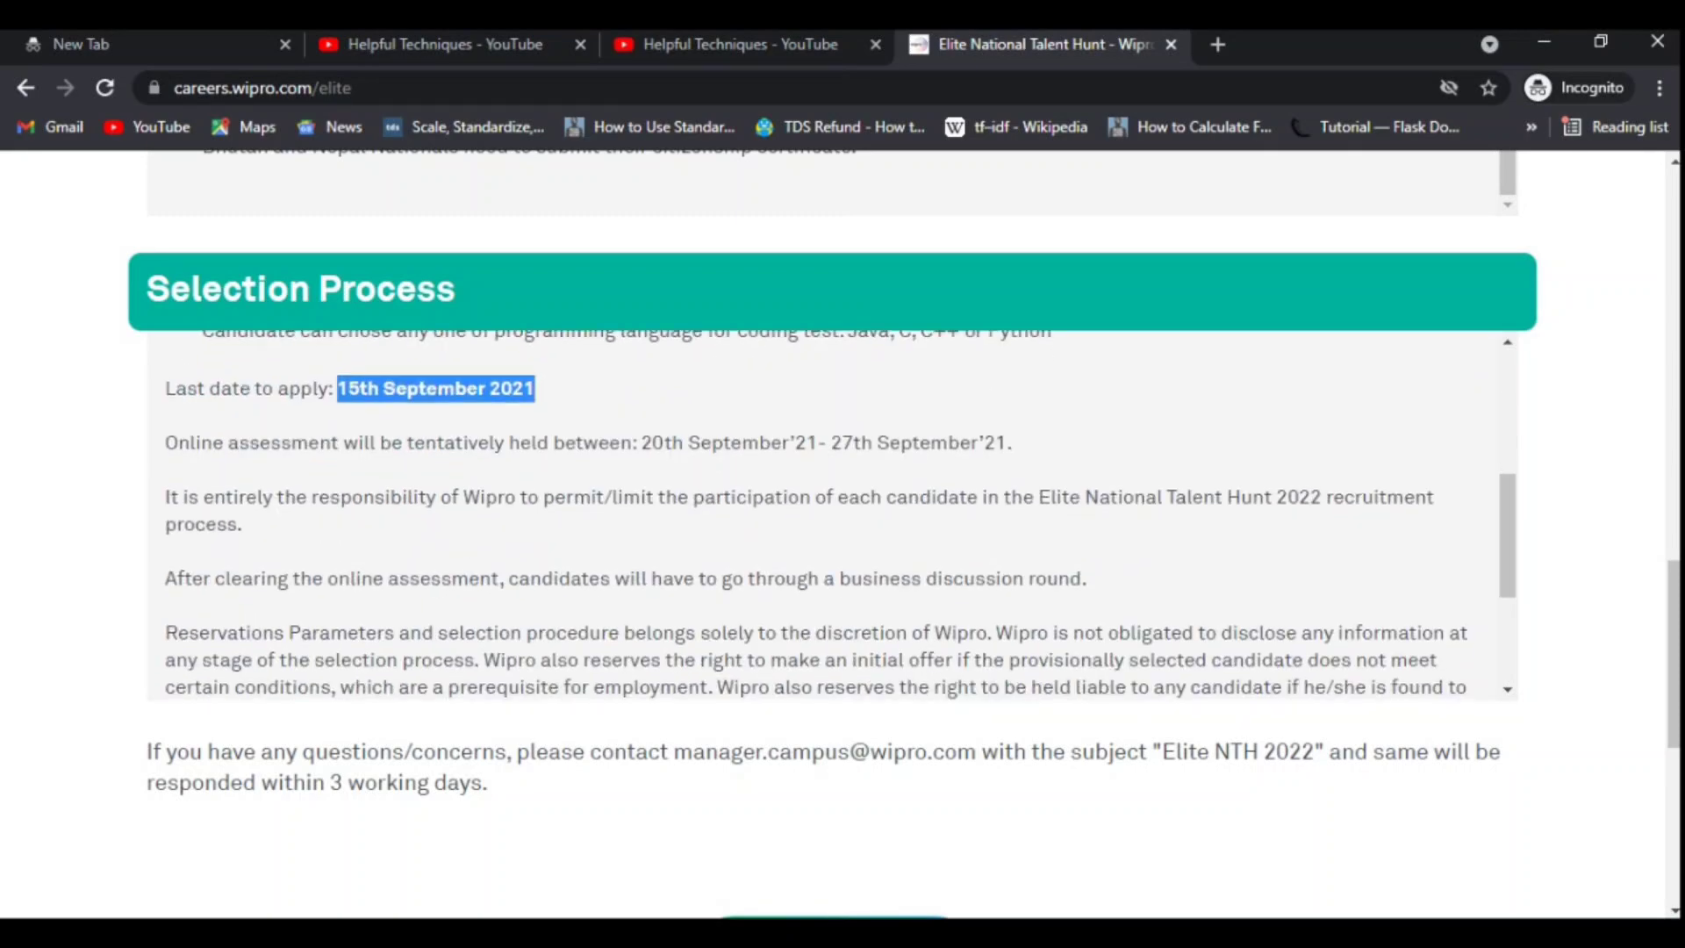
pyautogui.scroll(-3)
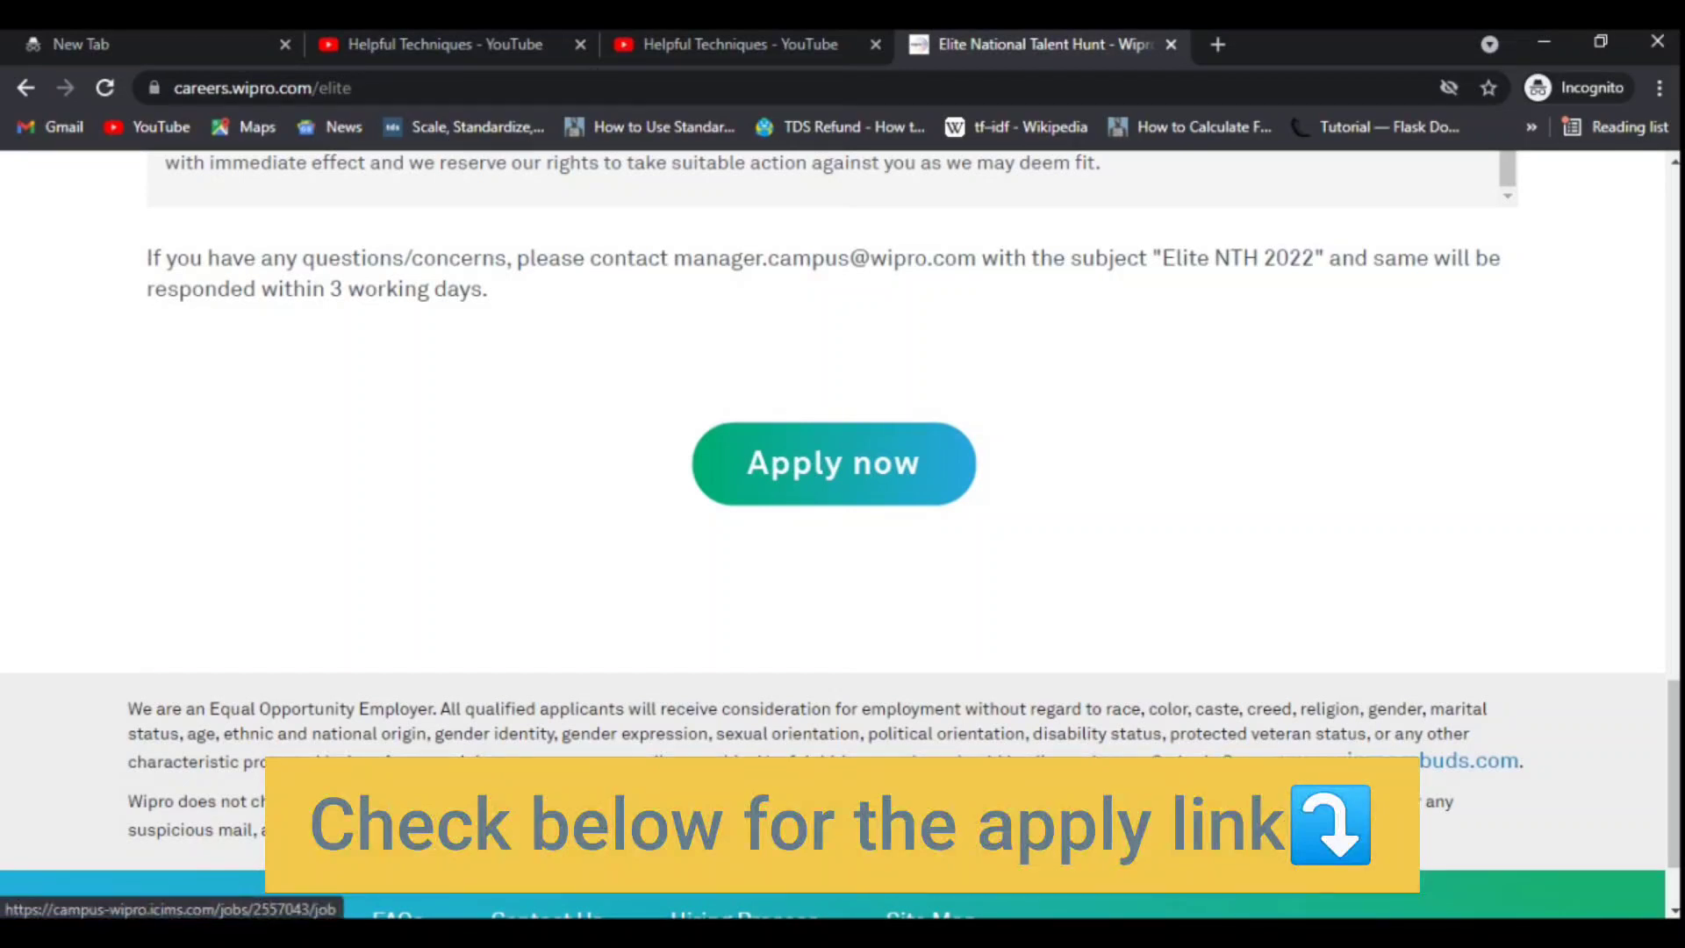
# Step: Follow Apply now to the careers-home/jobs page, then return to careers.wipro.com/elite
pyautogui.click(831, 461)
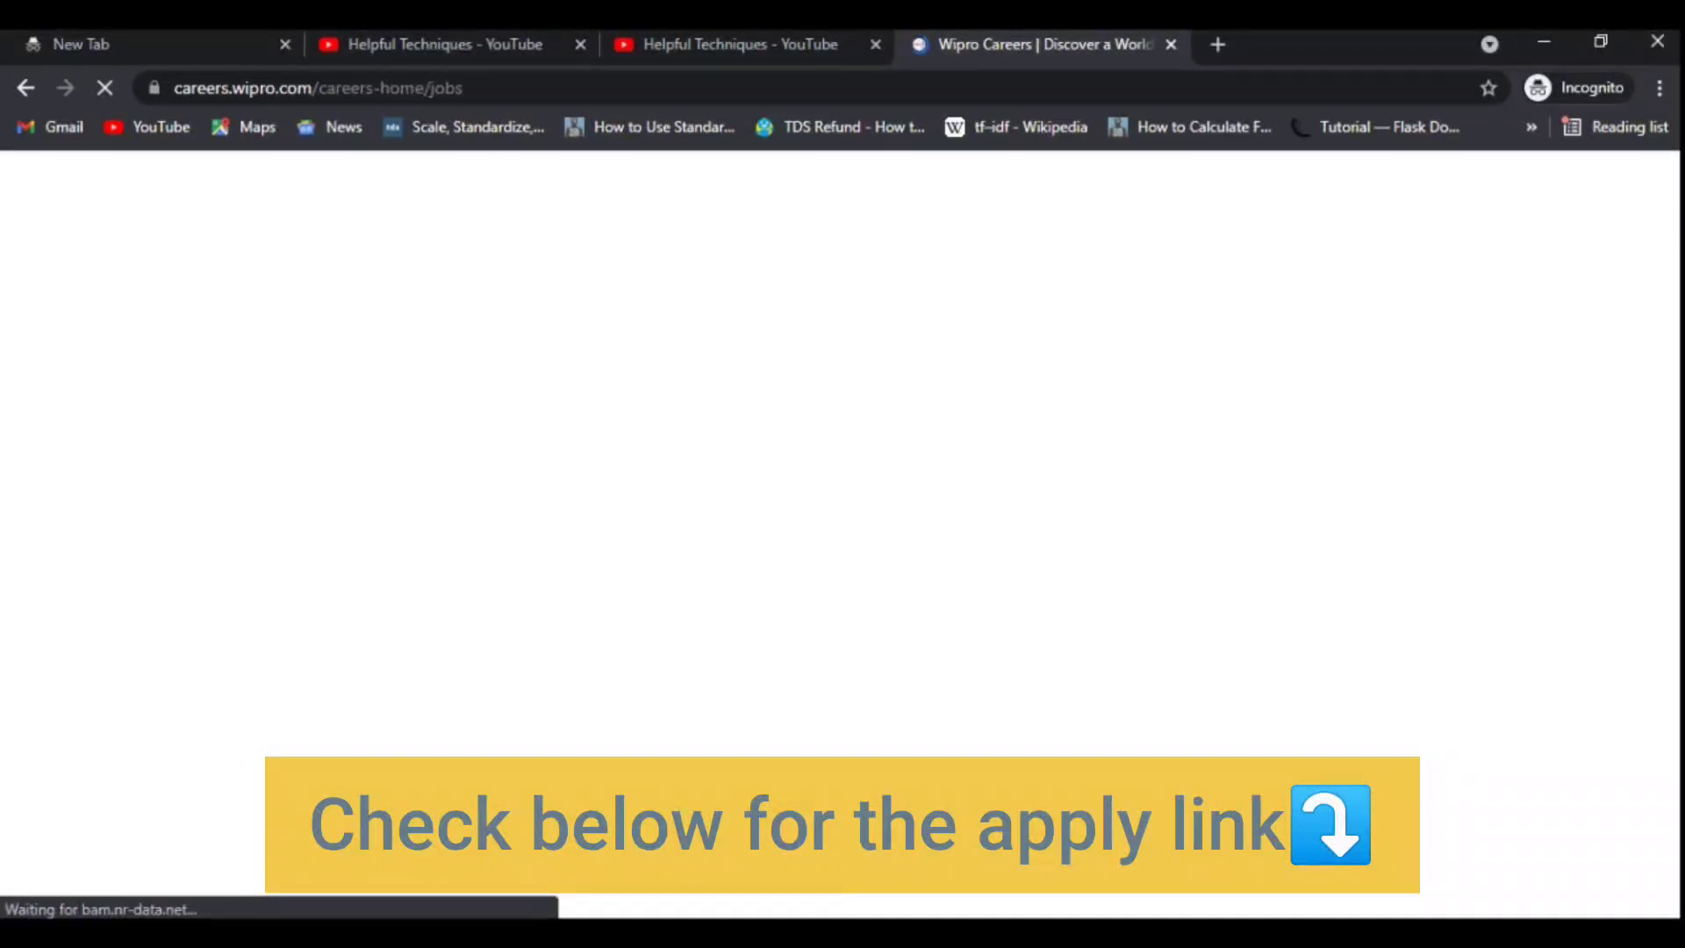
pyautogui.click(323, 88)
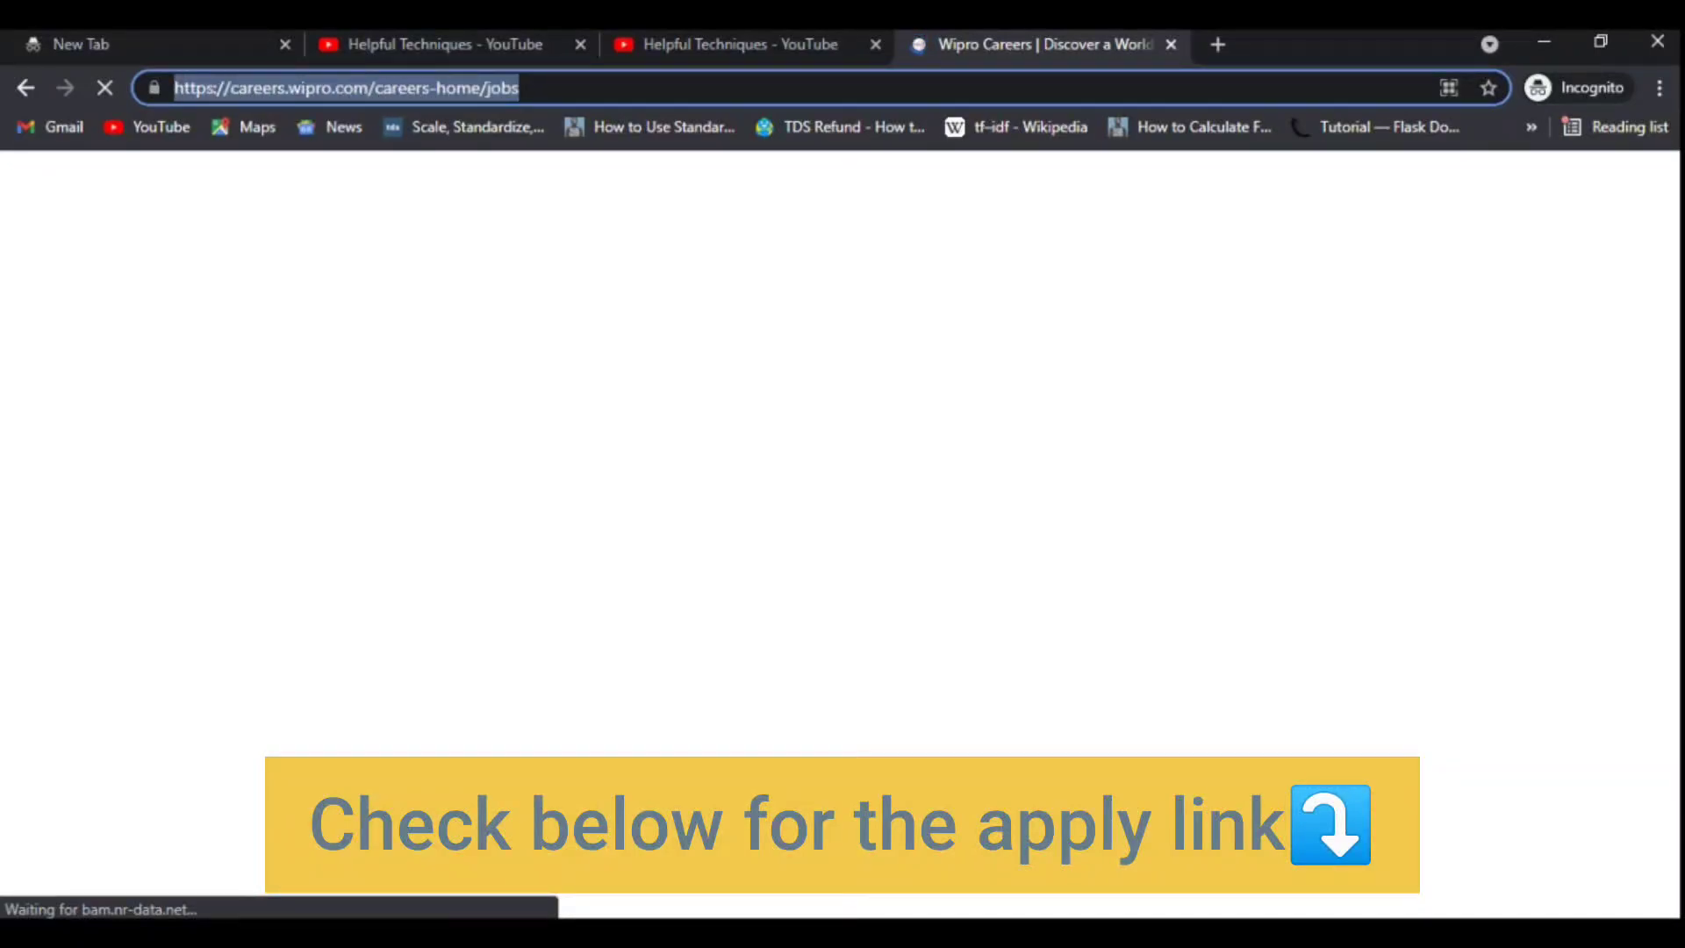
pyautogui.moveTo(105, 87)
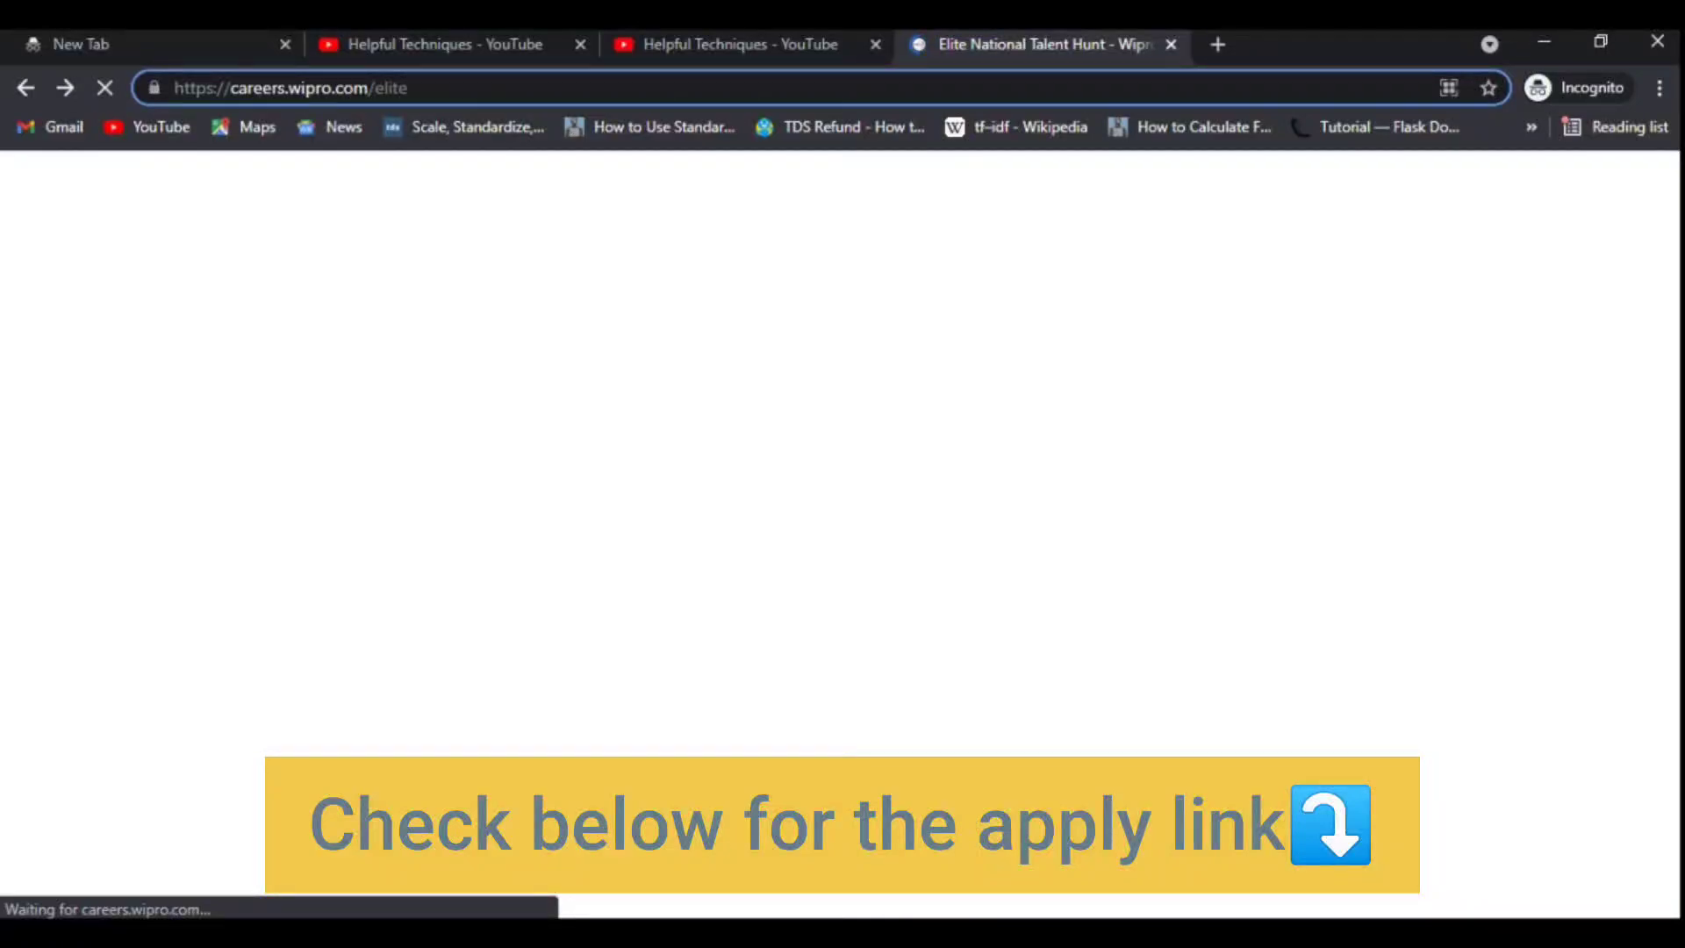
pyautogui.click(290, 88)
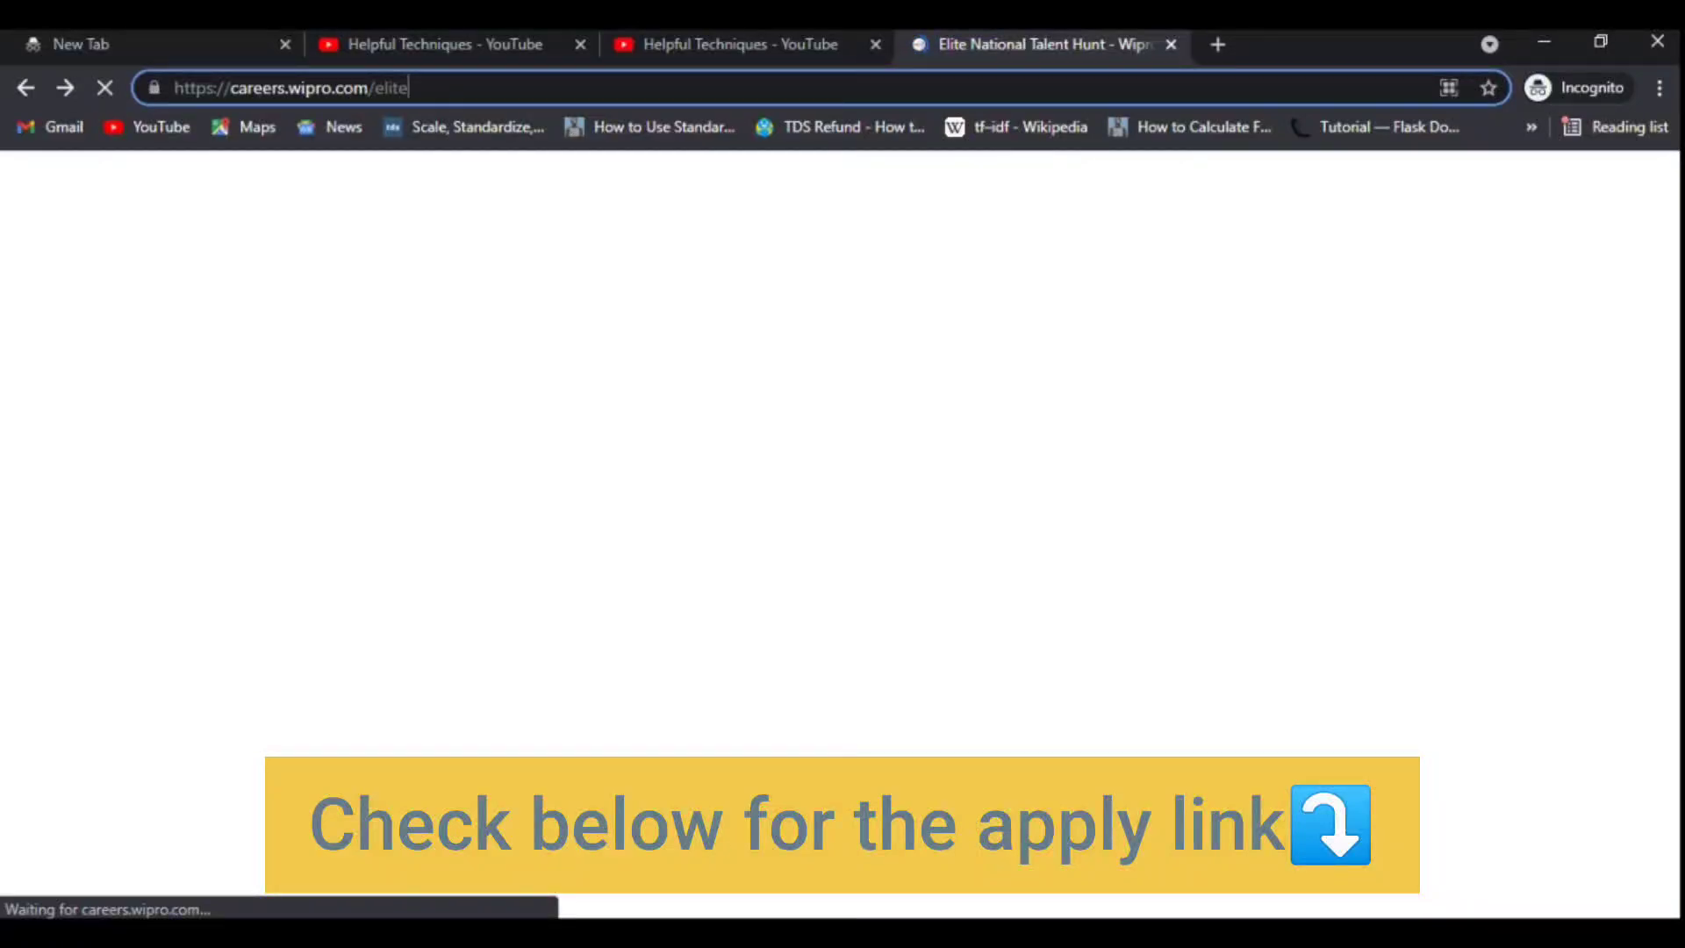